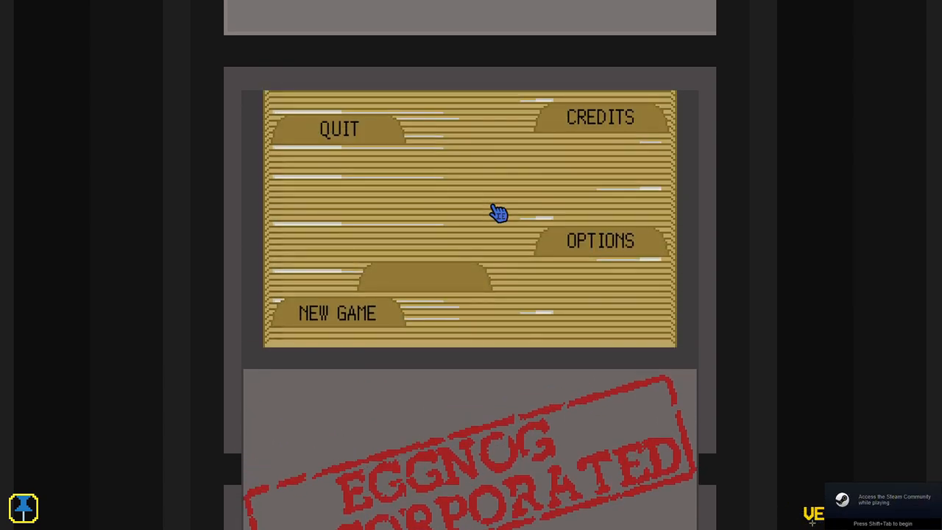
mouse_move(492, 212)
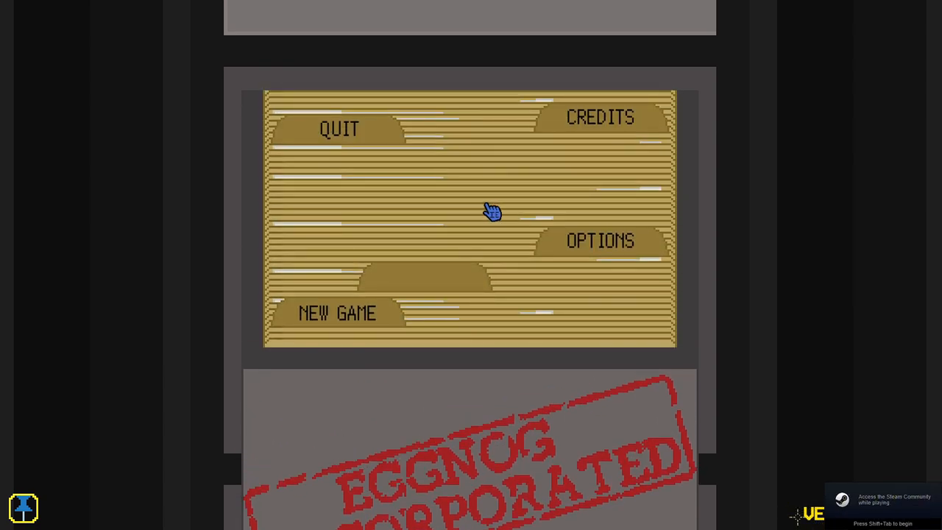
mouse_move(377, 281)
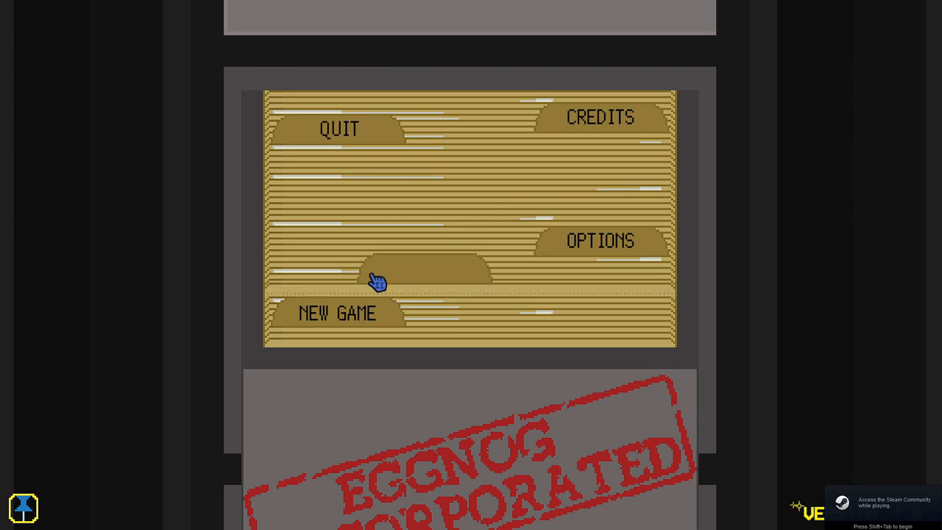
Switch fullscreen to YES, lower the sound effects volume, and return to the main menu
left_click(601, 241)
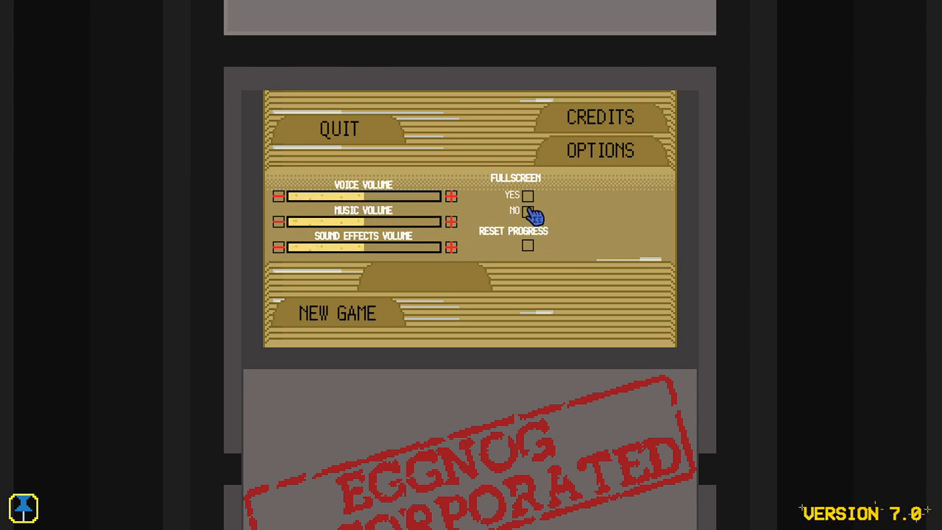
left_click(526, 196)
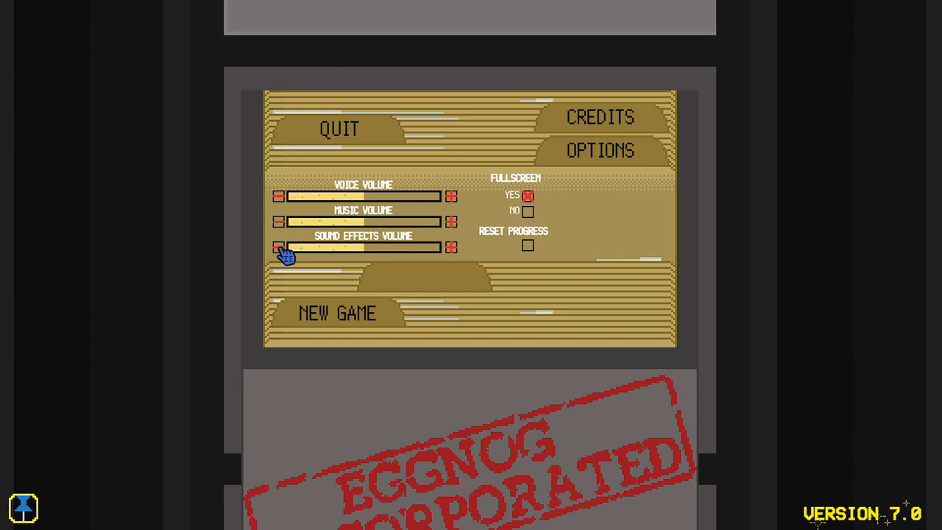
left_click(280, 247)
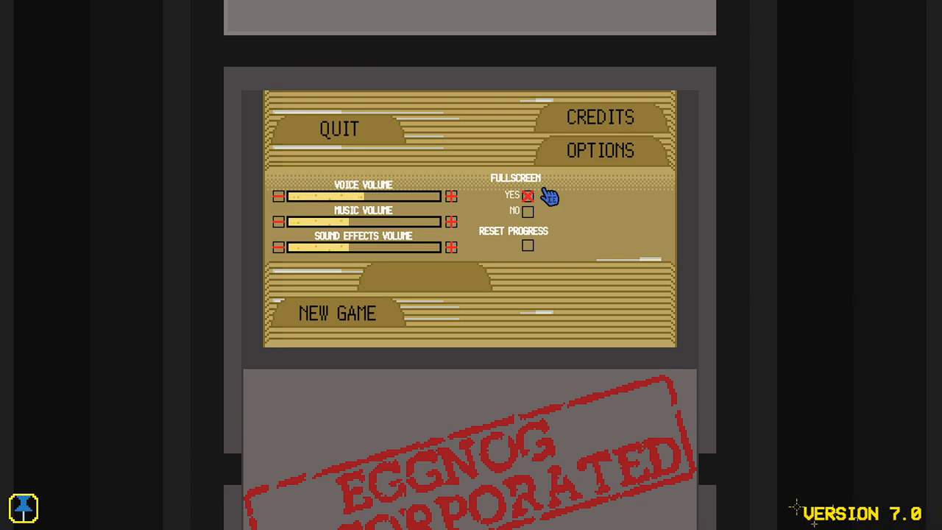
left_click(601, 150)
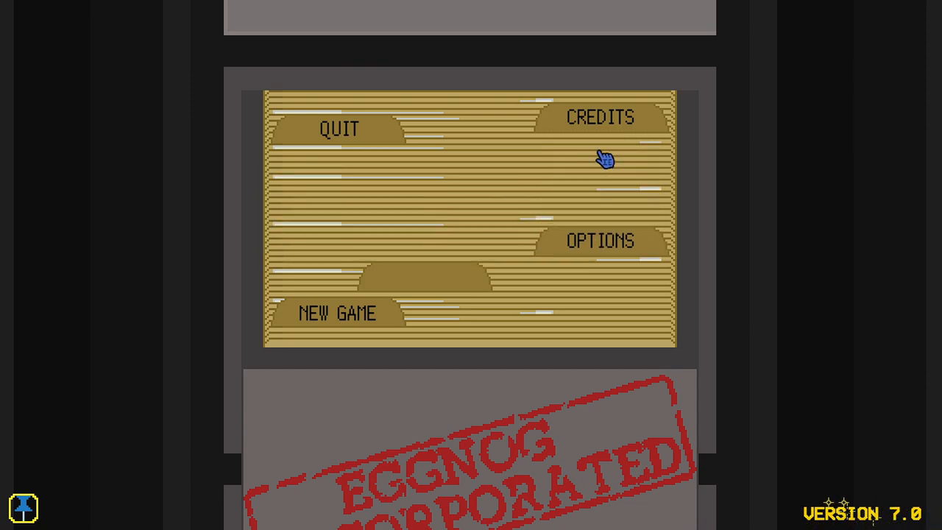
left_click(600, 118)
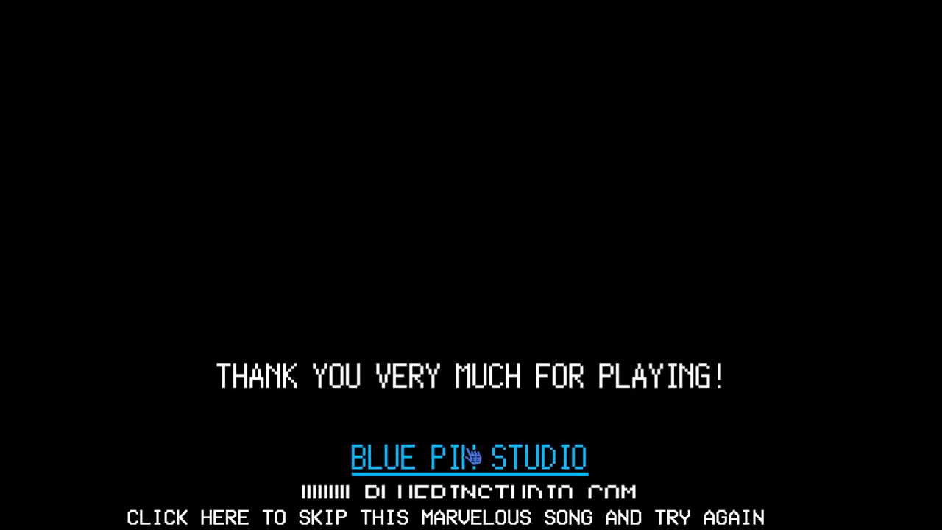
left_click(470, 456)
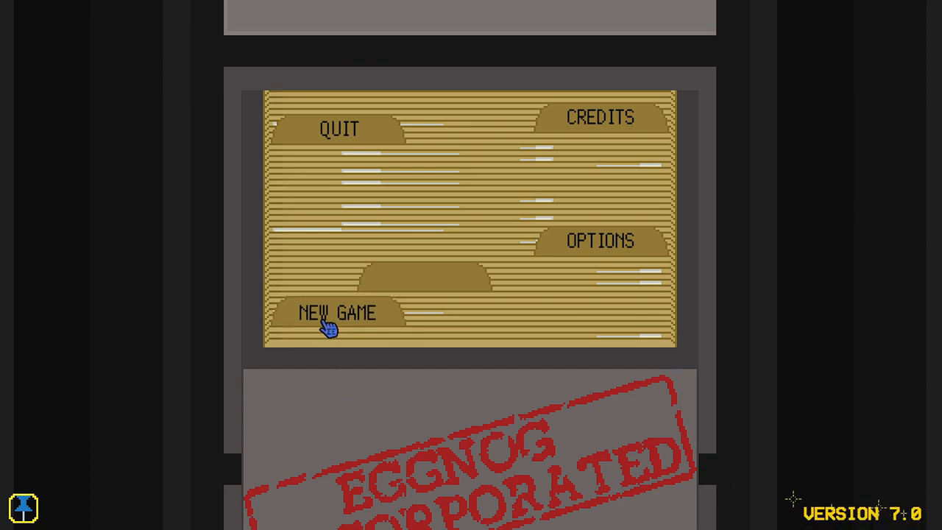
Start a new game and advance the welcome briefing past the job explanation
left_click(337, 312)
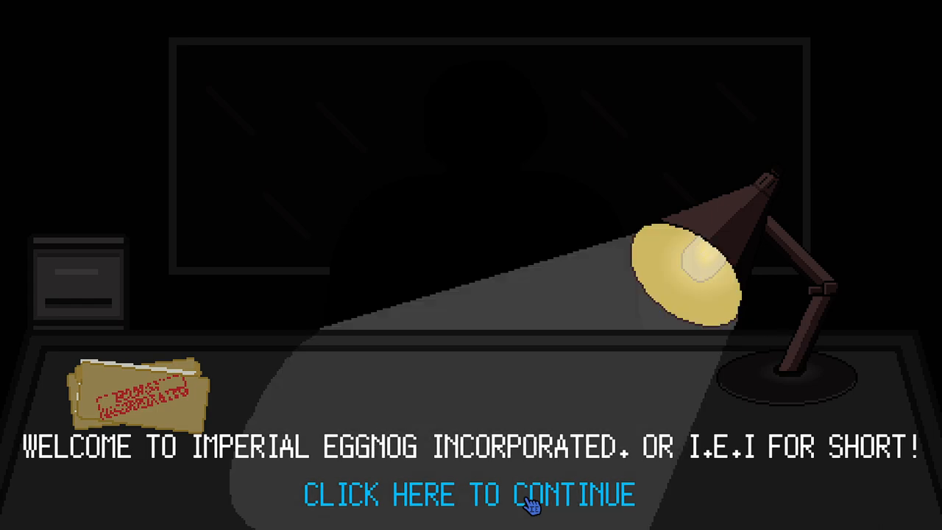
left_click(471, 495)
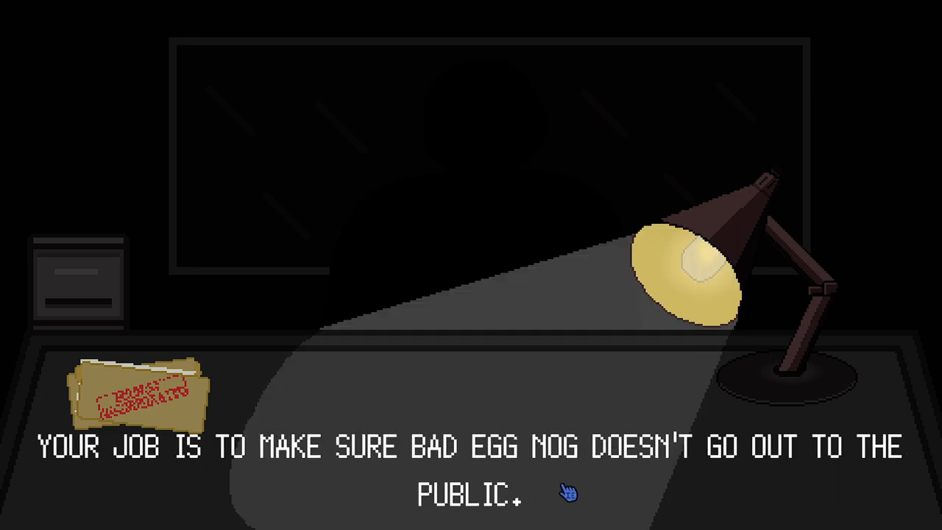
mouse_move(558, 512)
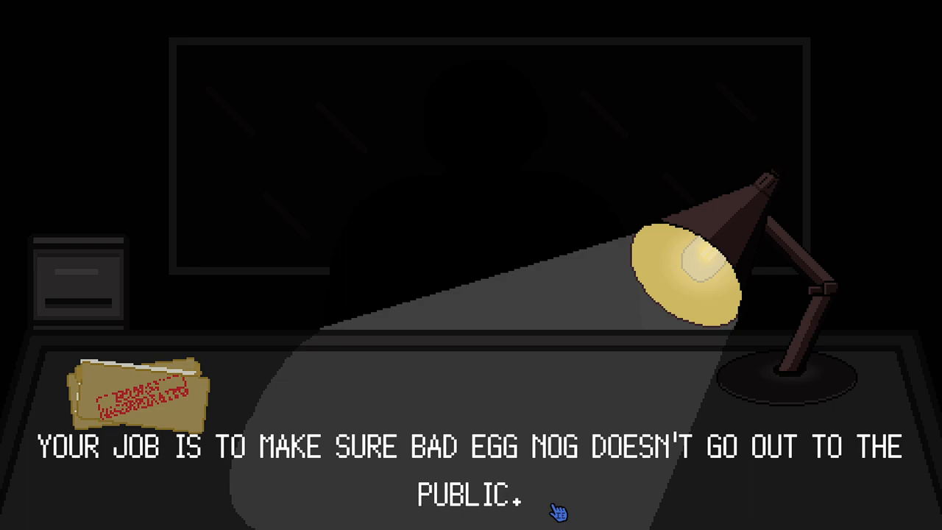
left_click(556, 512)
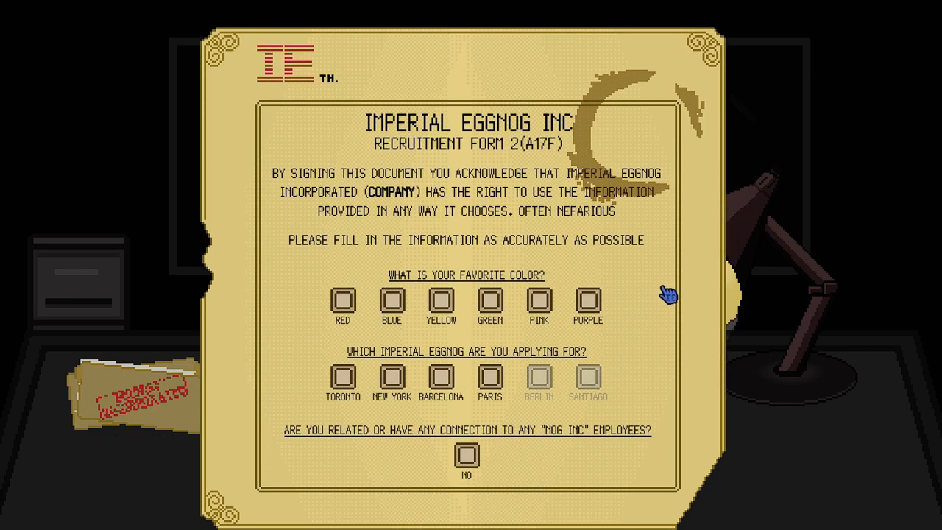
mouse_move(309, 199)
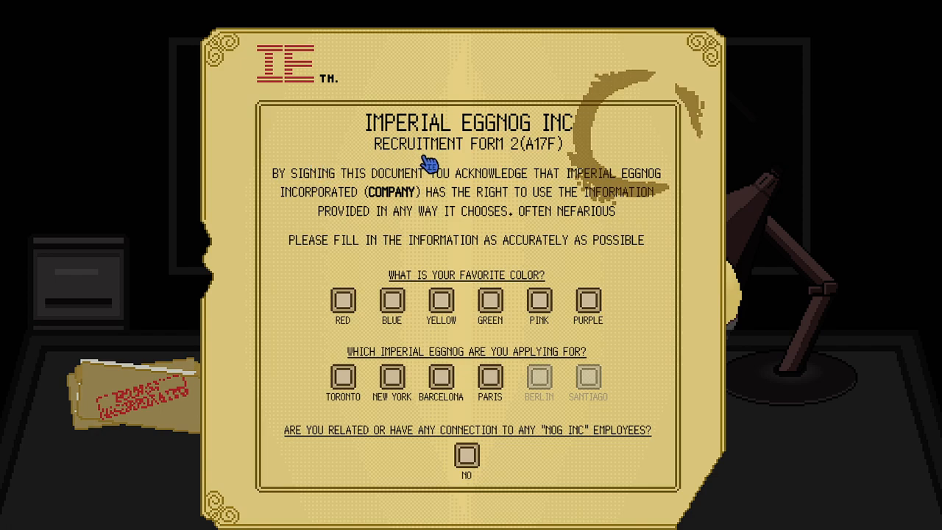
mouse_move(398, 174)
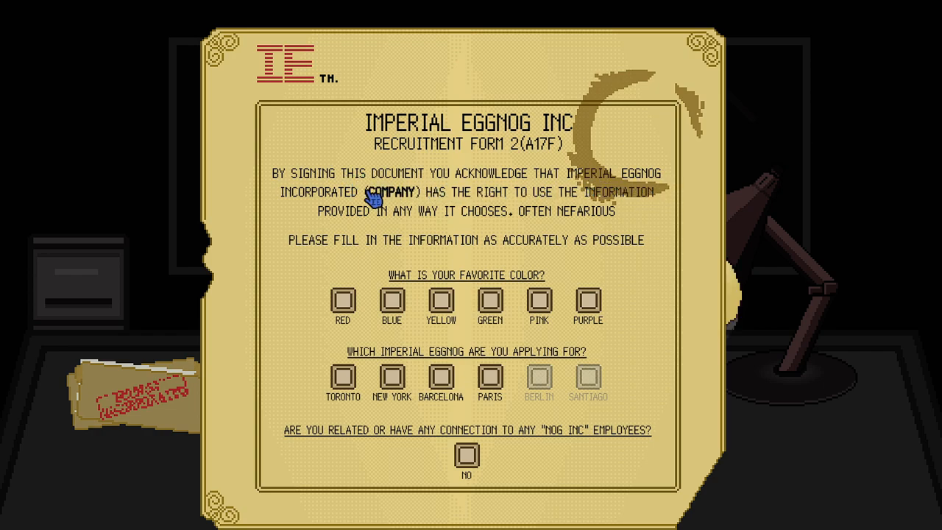
mouse_move(556, 212)
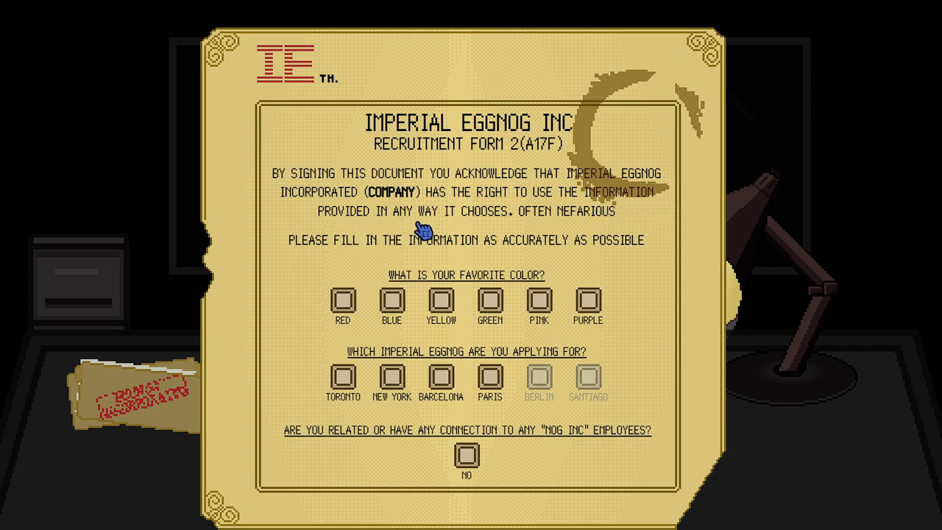
mouse_move(331, 262)
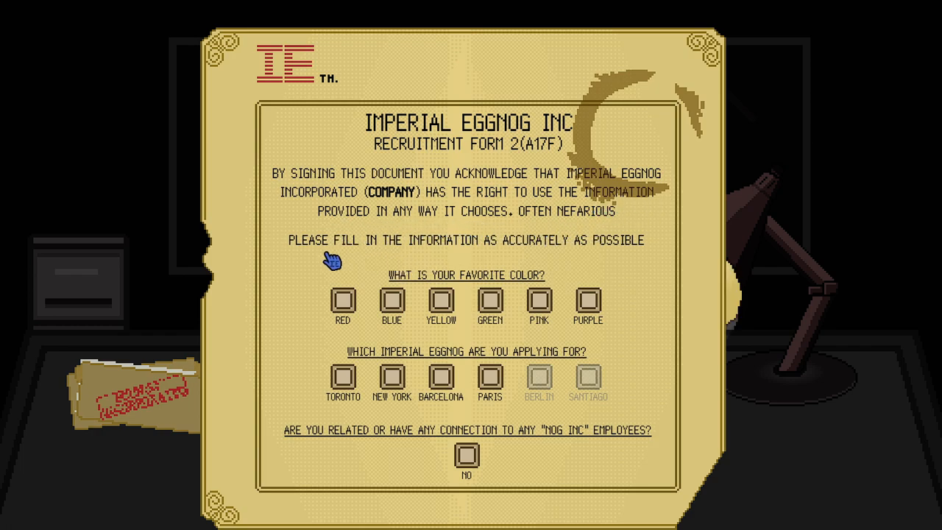
mouse_move(327, 259)
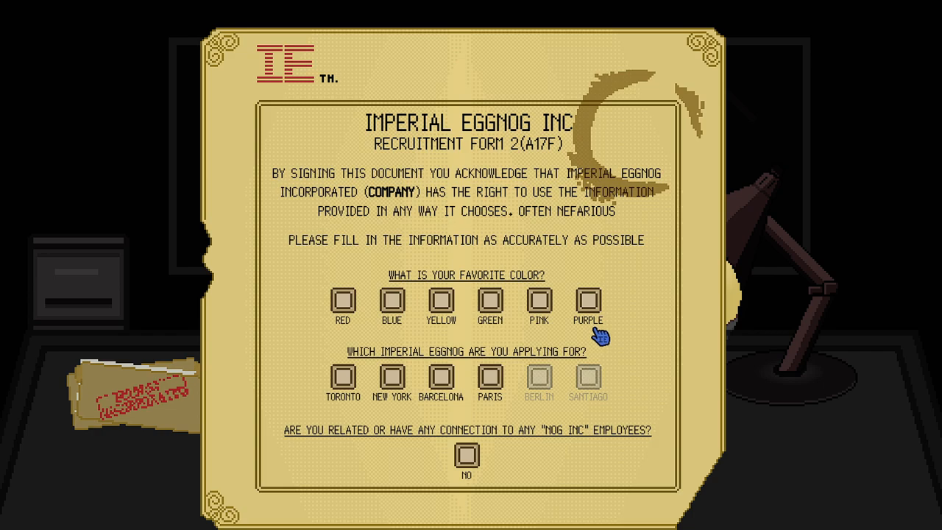
mouse_move(596, 344)
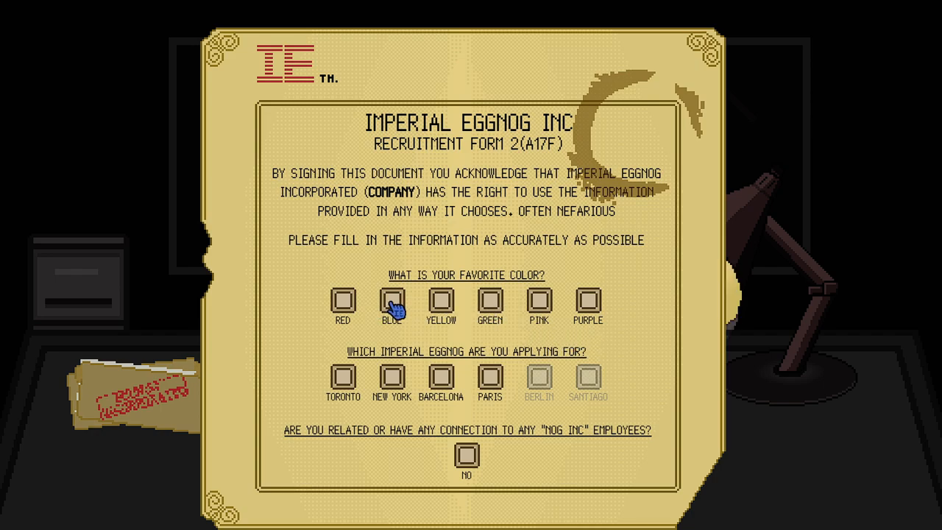
Answer the recruitment form with blue, New York branch and no employee connections
left_click(391, 302)
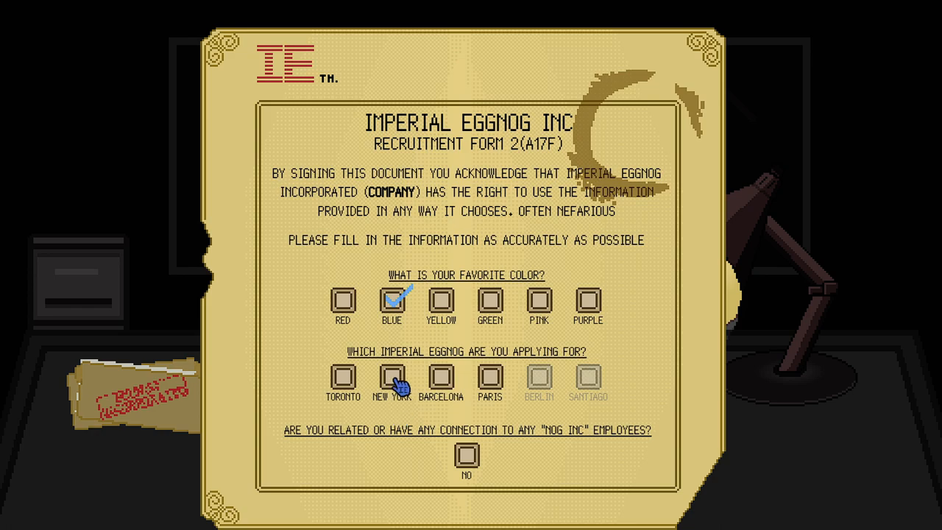
left_click(392, 375)
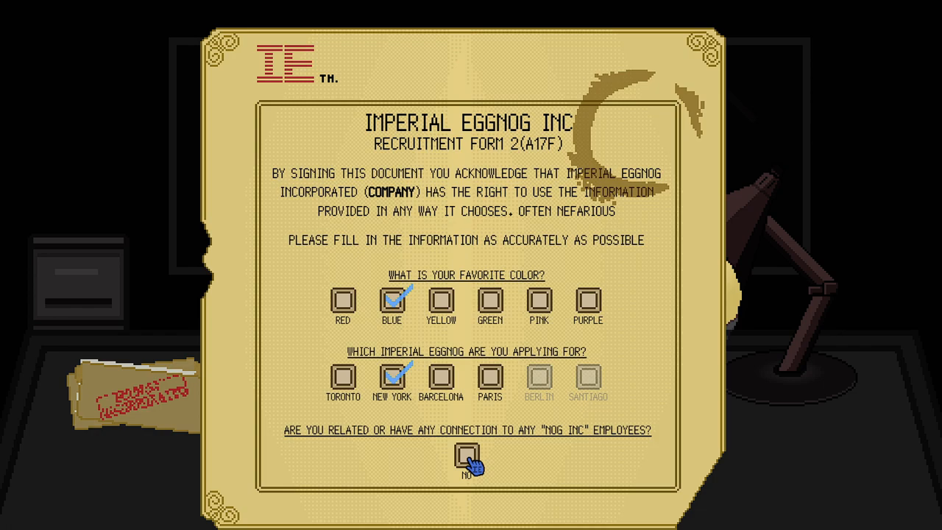
left_click(467, 458)
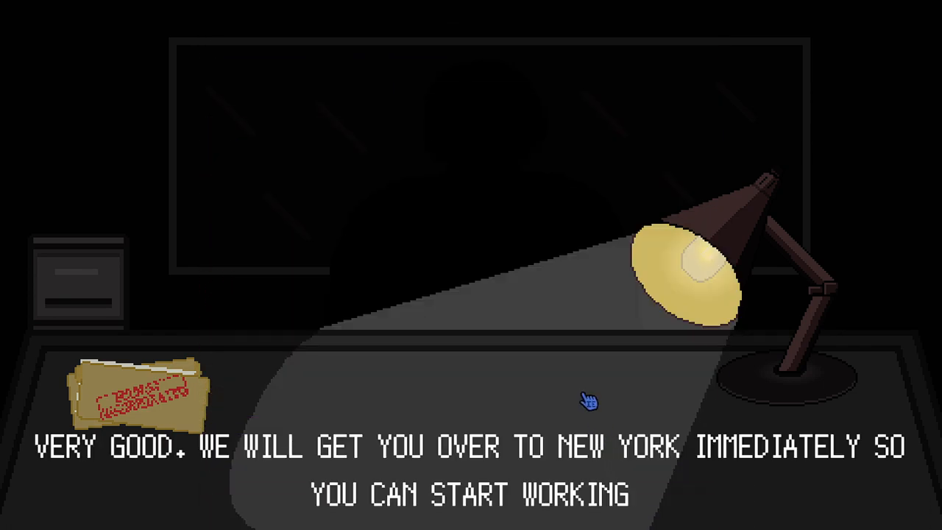
mouse_move(704, 499)
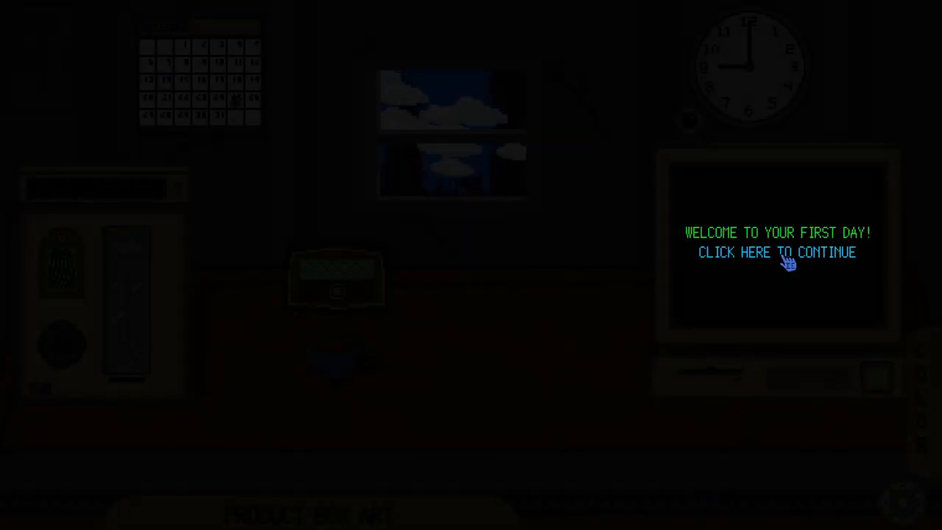
Advance the first-day tutorial past the welcome and the faulty-sample rejection rule
left_click(777, 253)
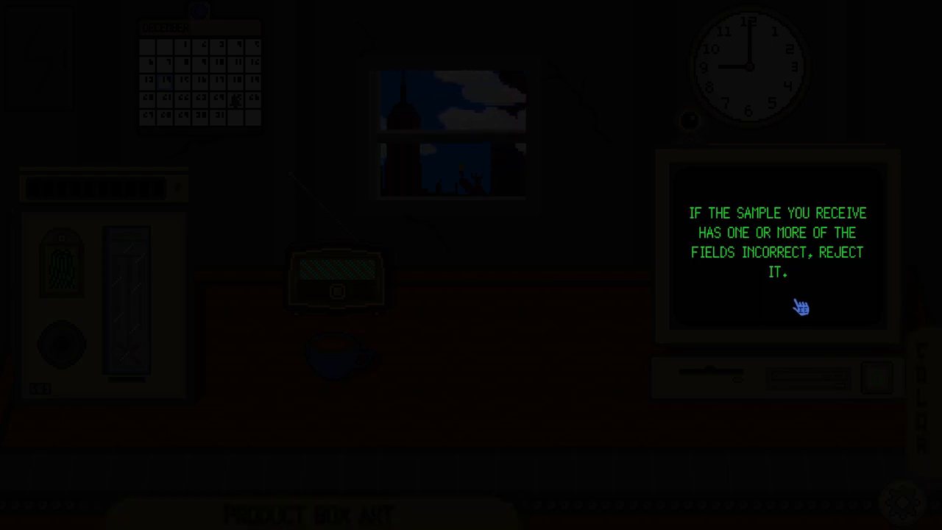
left_click(800, 306)
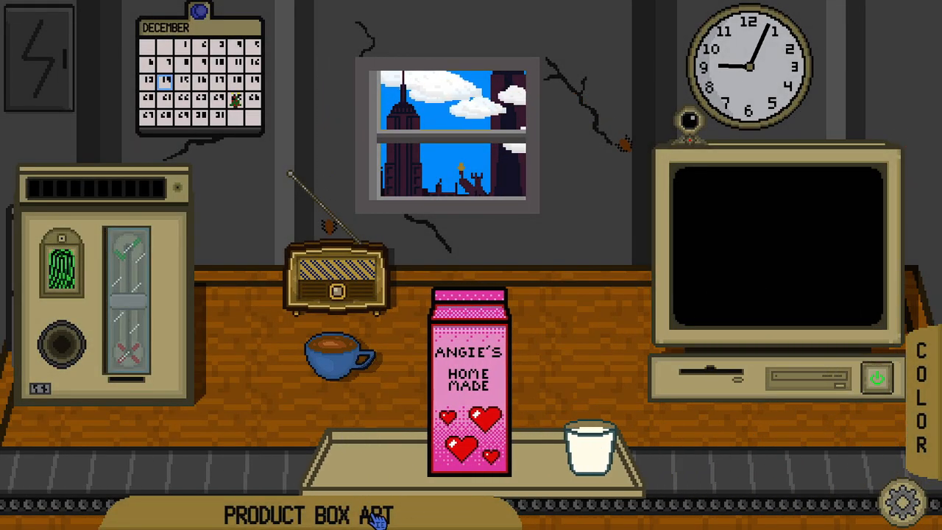
Send the Angie's Homemade carton down the conveyor
left_click(308, 512)
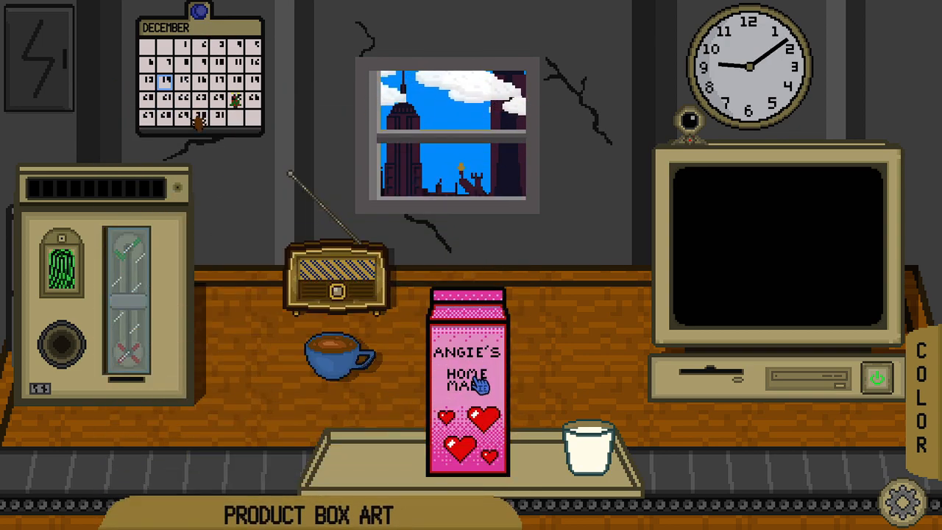
left_click(308, 512)
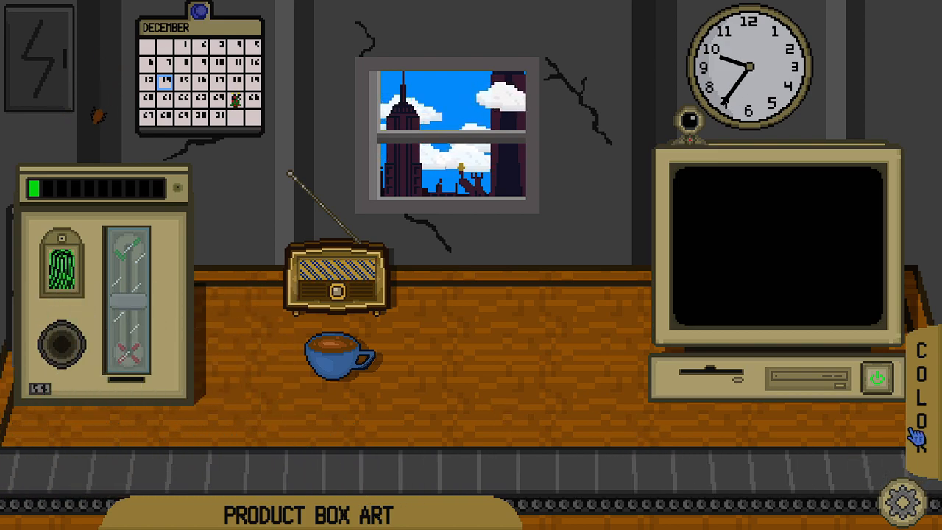
Compare the carton with the Homemade Egg Nog colour swatch, then bring up the product box art reference
left_click(915, 412)
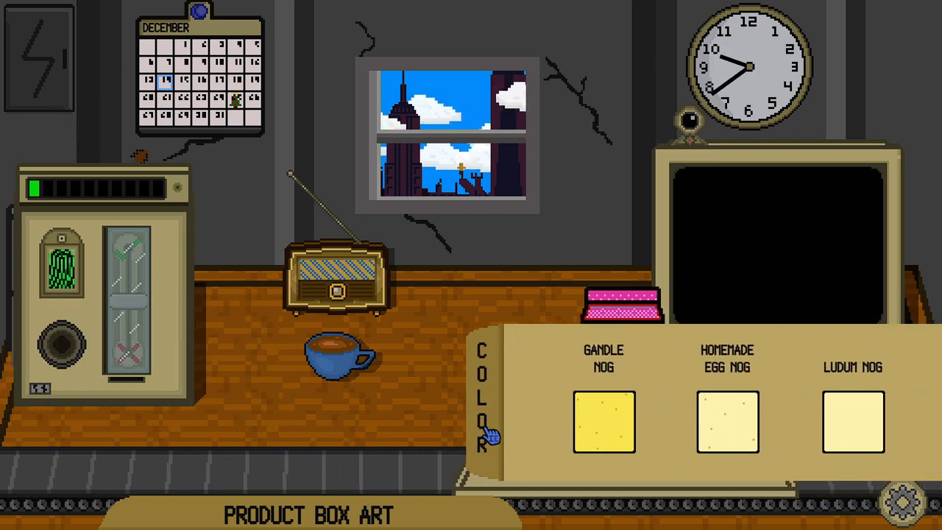
left_click(727, 421)
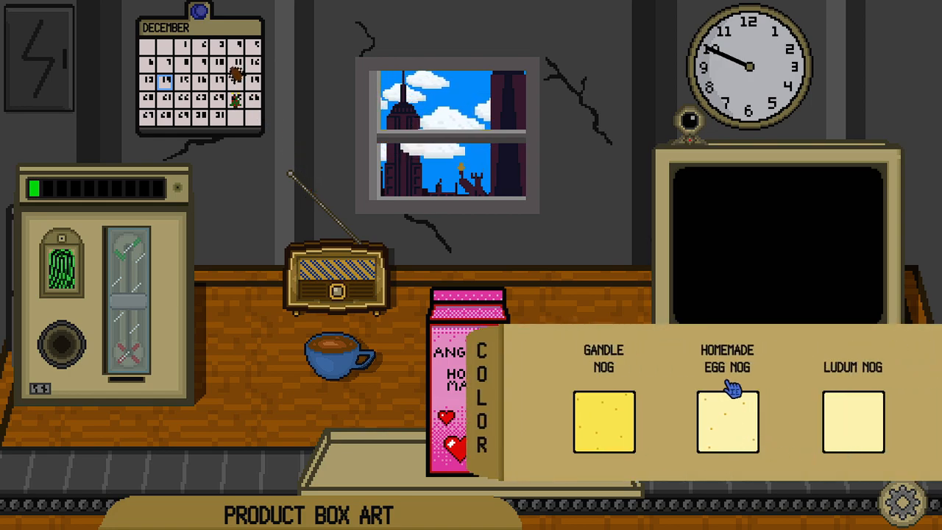
left_click(727, 420)
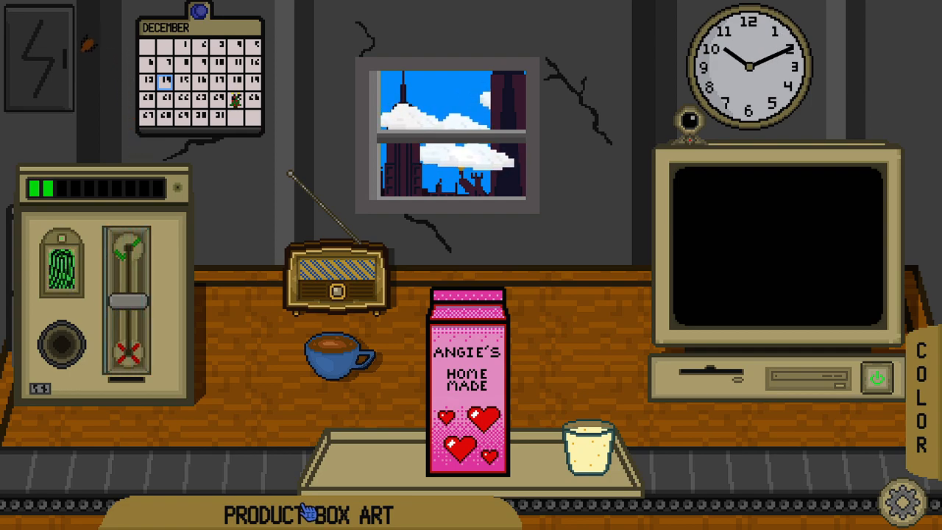
left_click(305, 512)
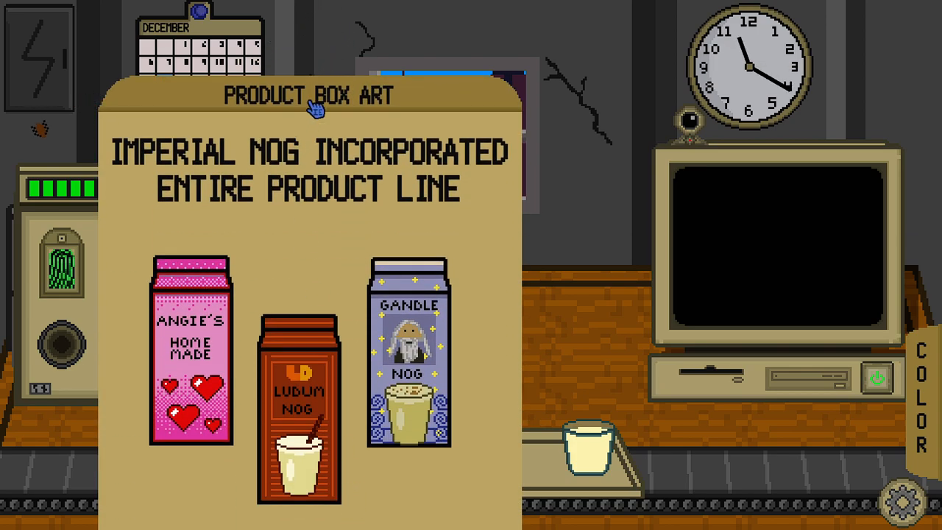
Close the box art reference, examine the Gandle Nog carton and send it along
left_click(309, 94)
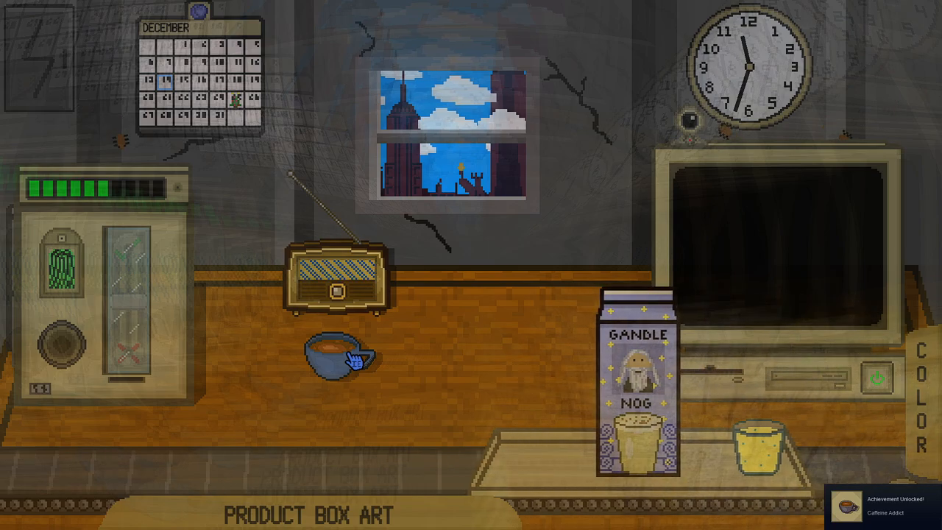
left_click_drag(633, 383, 463, 382)
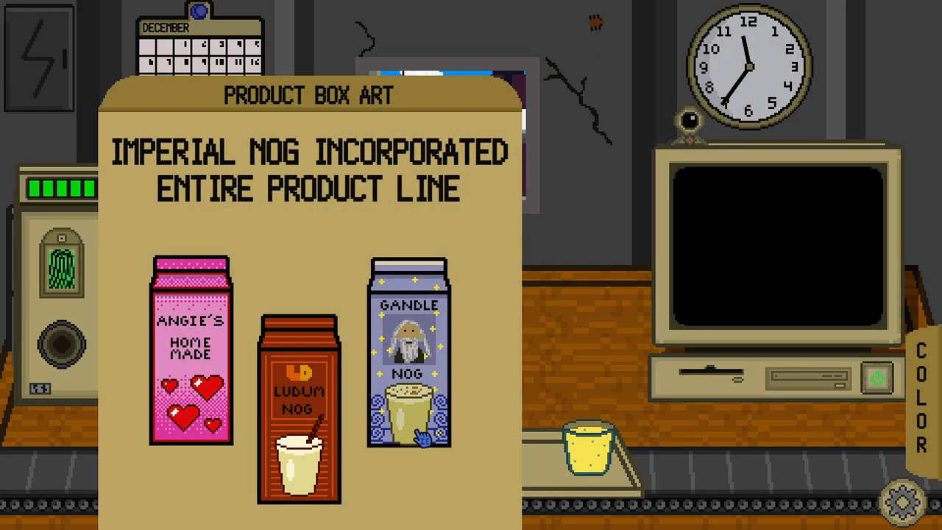
mouse_move(321, 100)
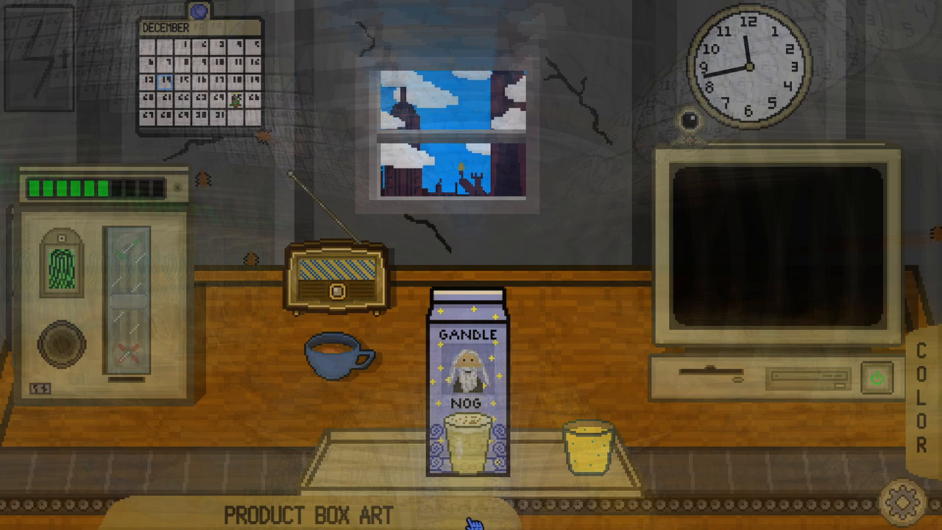
left_click(928, 397)
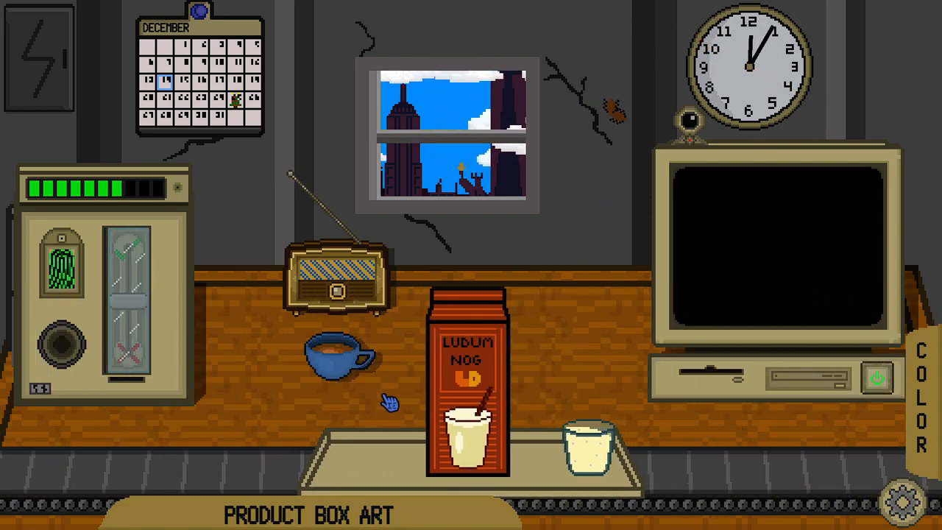
Pass the Ludum Nog carton and check the next Gandle Nog carton against the colour swatches
left_click(921, 397)
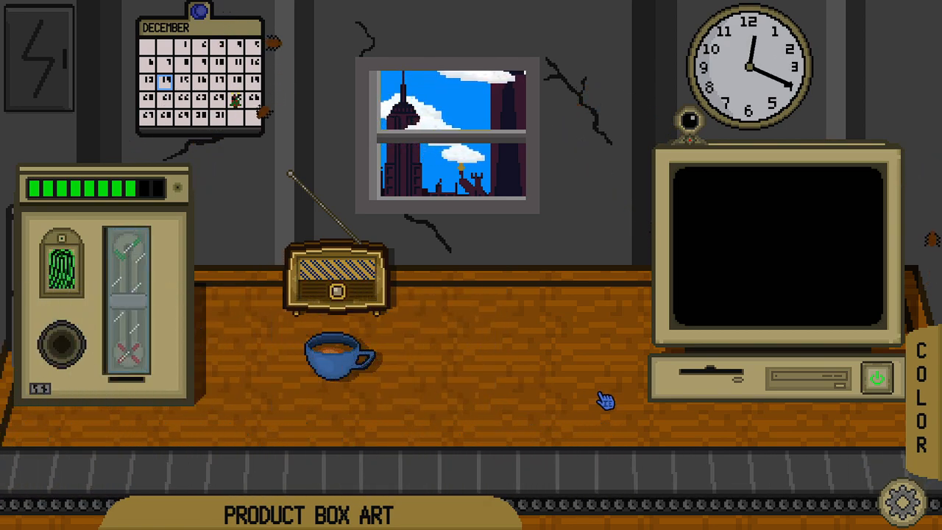
left_click(877, 377)
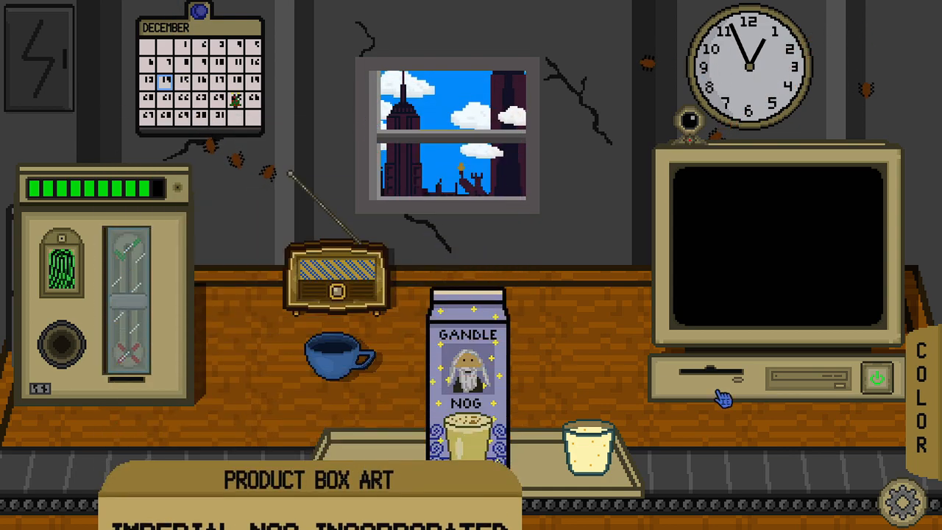
left_click(918, 398)
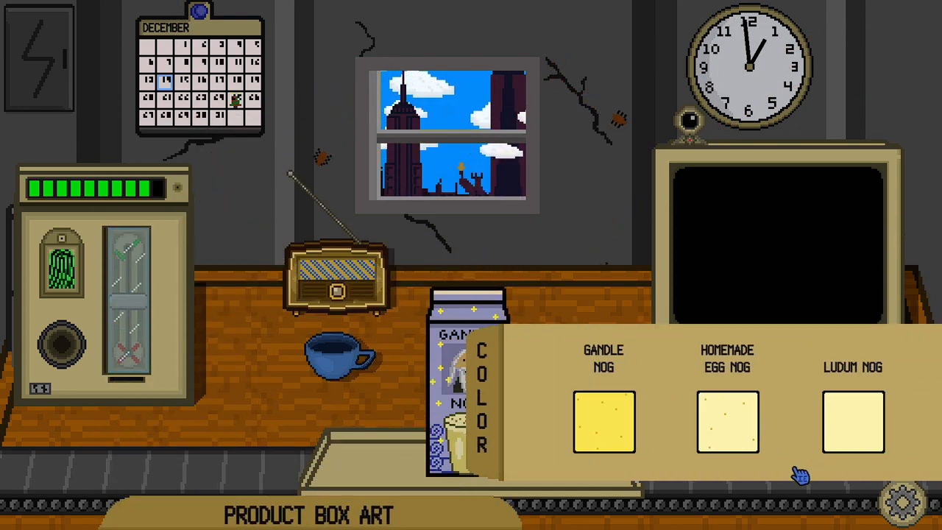
left_click(603, 424)
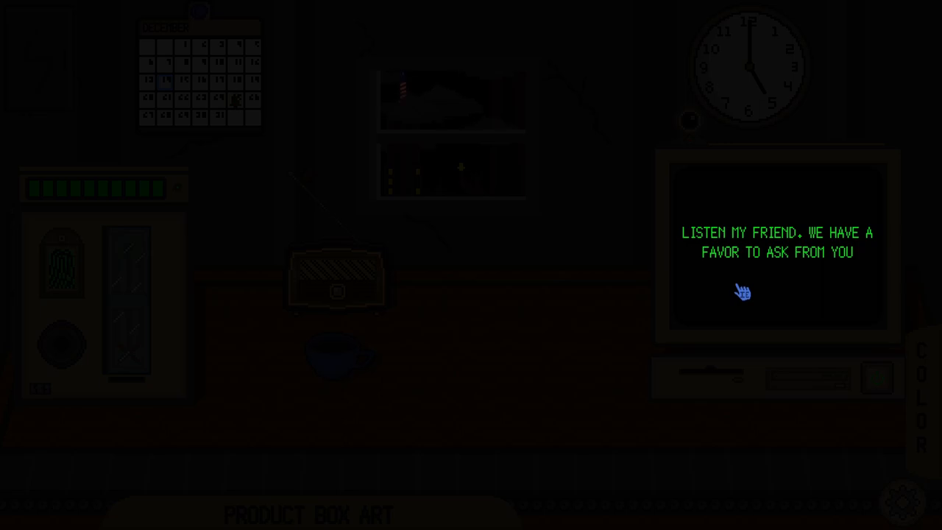
Read through the boss's end-of-shift messages on the monitor
left_click(741, 291)
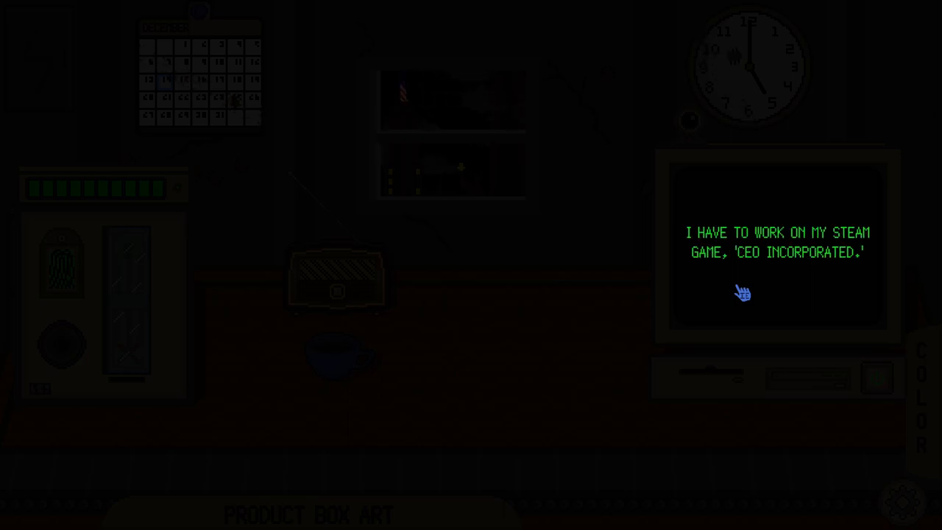
left_click(742, 293)
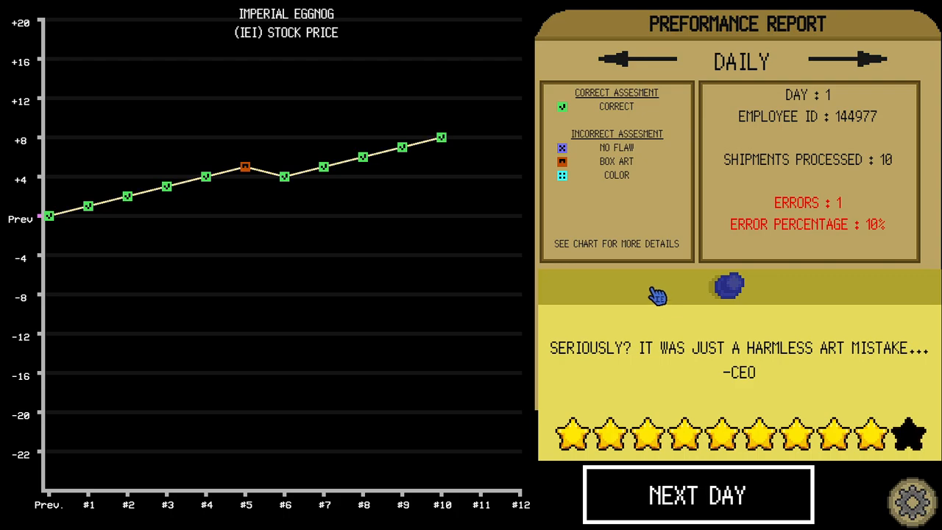
mouse_move(640, 170)
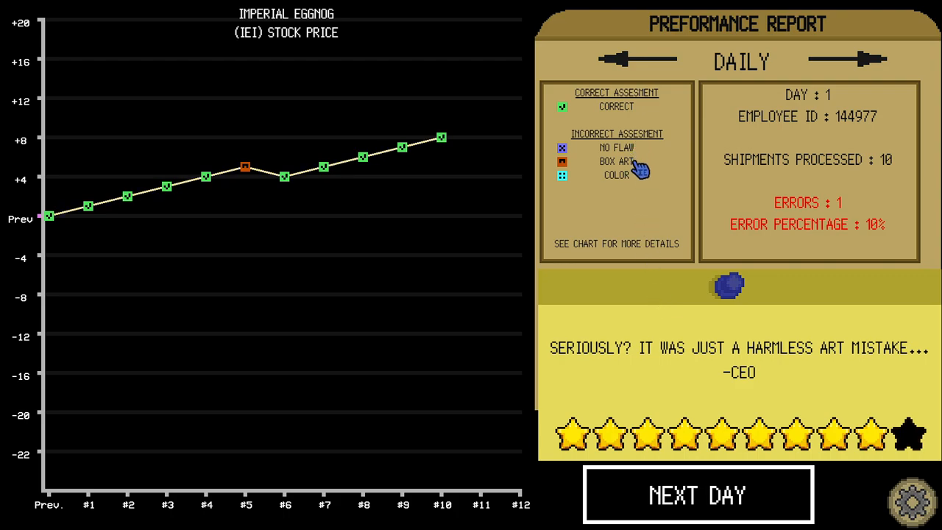
mouse_move(633, 183)
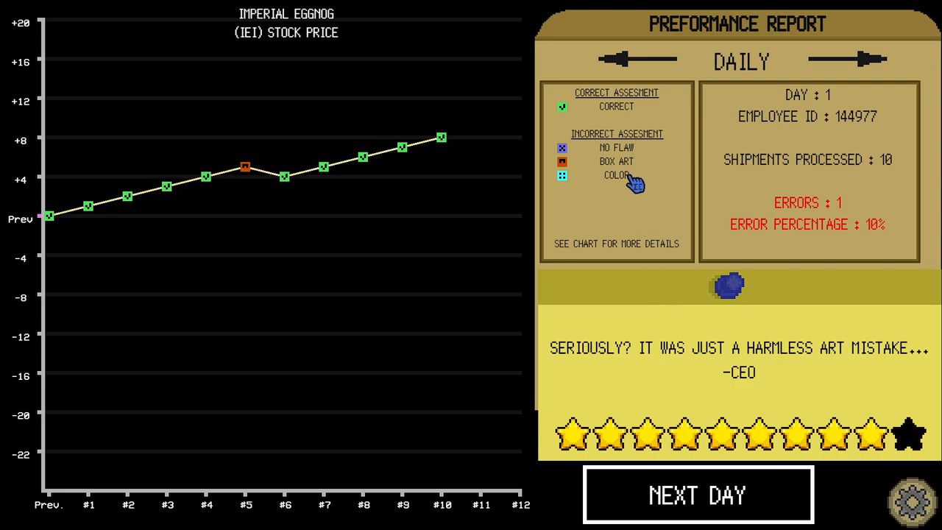
mouse_move(630, 183)
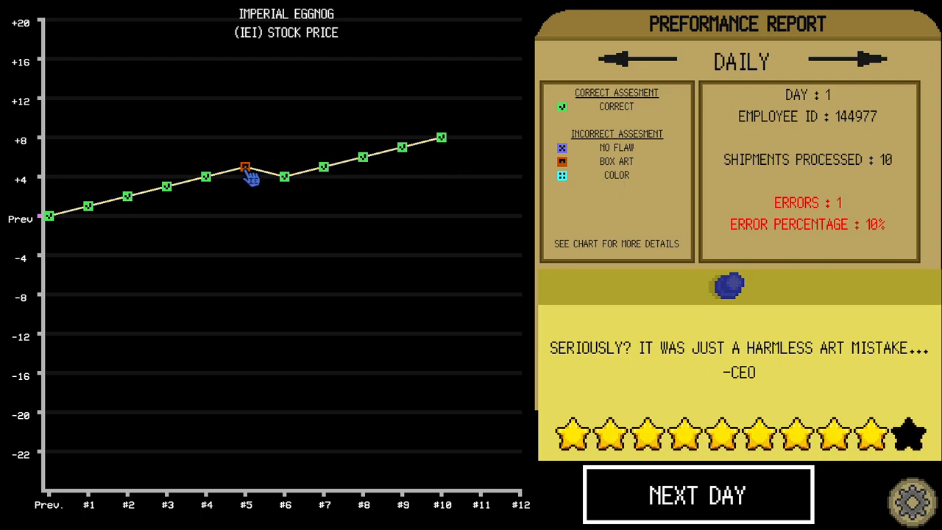
mouse_move(780, 229)
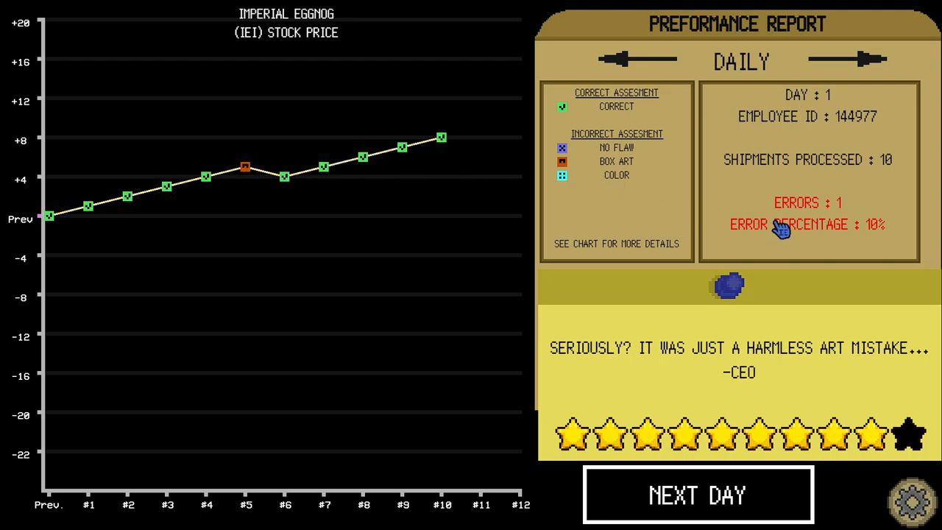
View the monthly stock report, then return to the daily report showing 10 shipments and one error
left_click(620, 60)
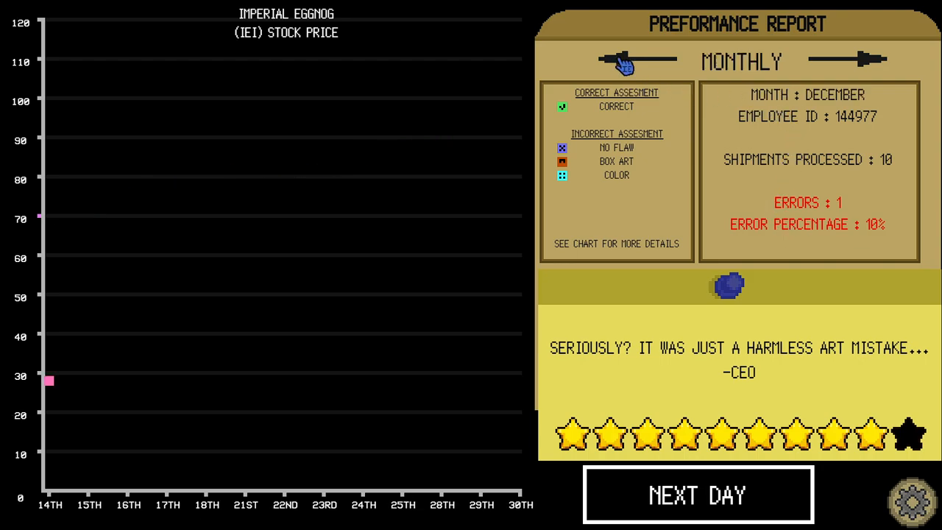
left_click(877, 58)
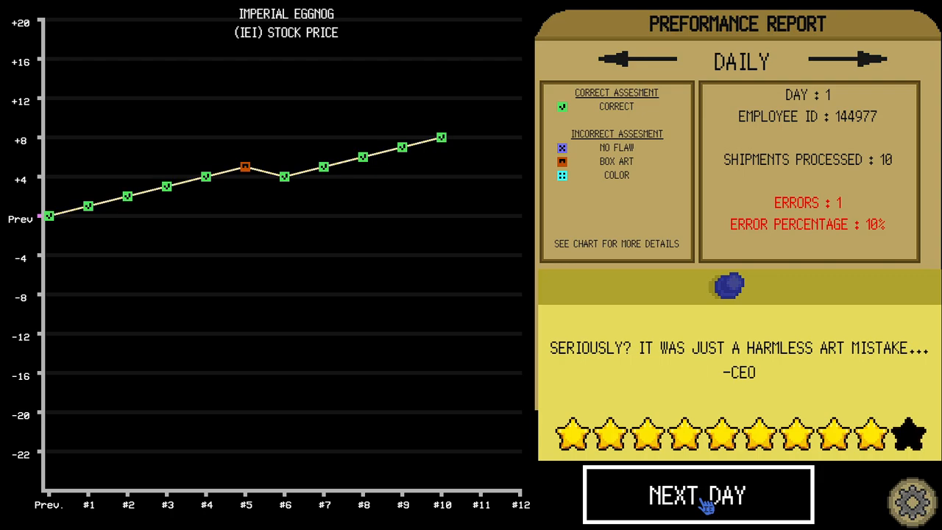
Start the next workday and read through the ingredient-check and fusebox briefing messages
left_click(697, 494)
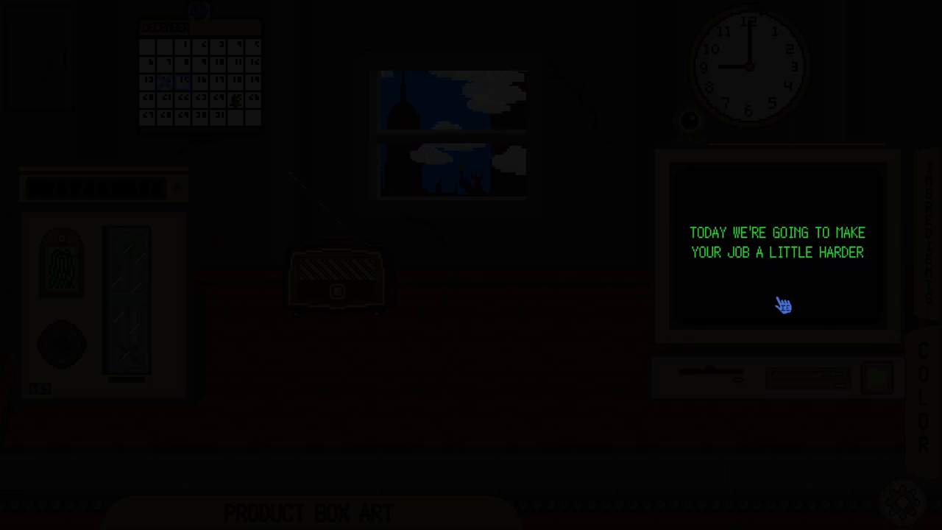
left_click(783, 305)
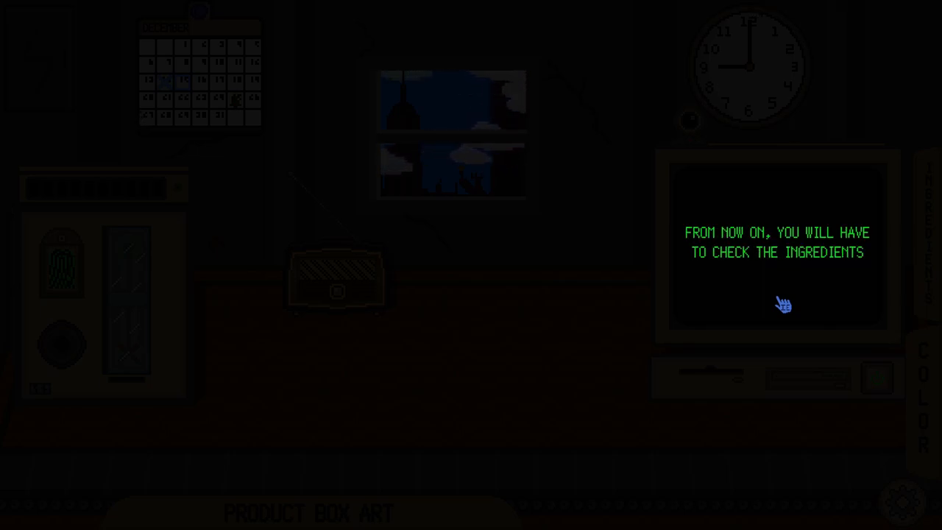
left_click(780, 301)
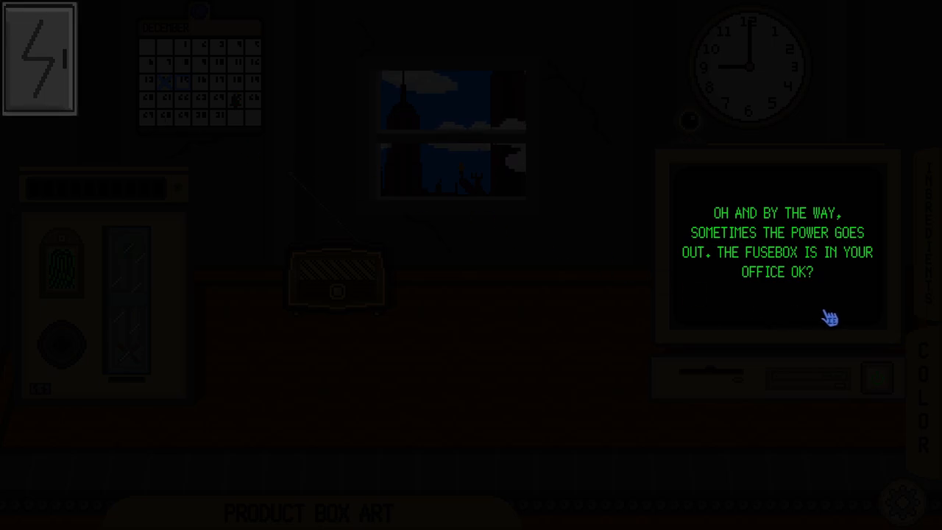
left_click(830, 316)
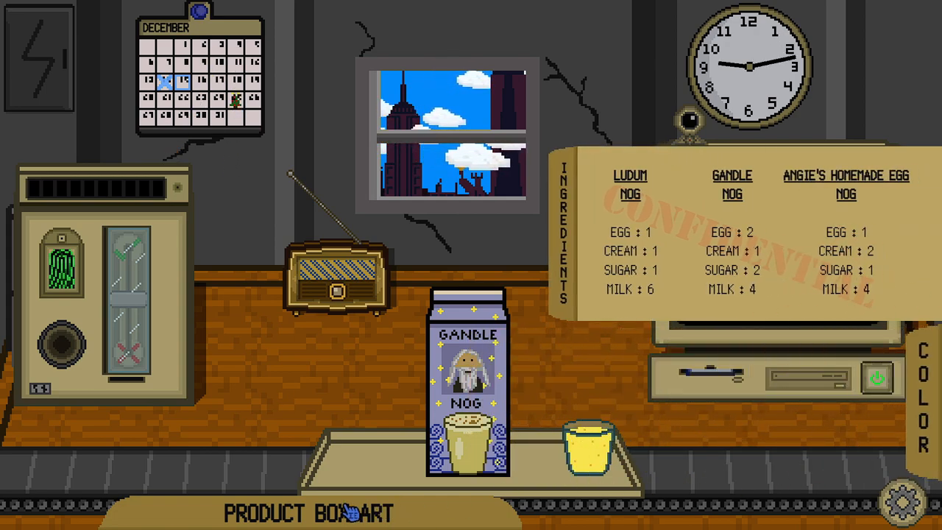
Put away the recipe sheet and consult the product line box art reference while checking cartons
left_click(306, 512)
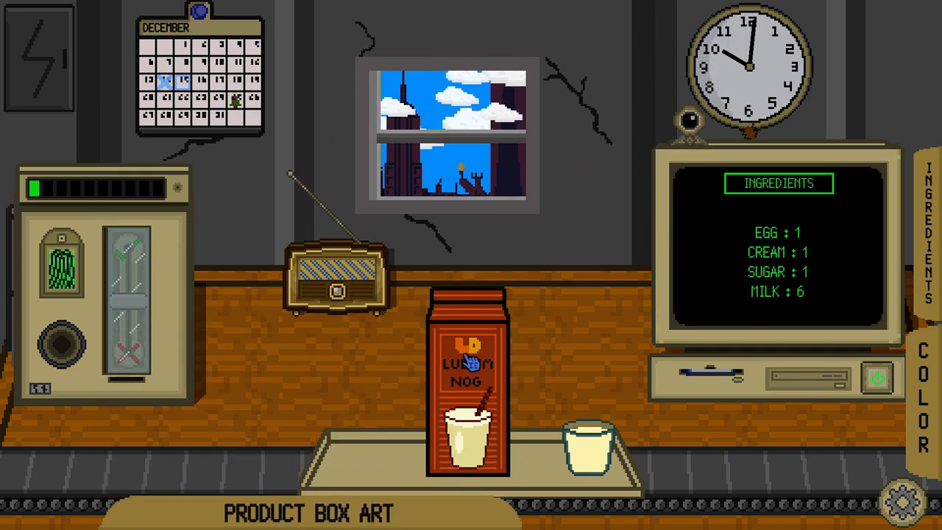
left_click(309, 512)
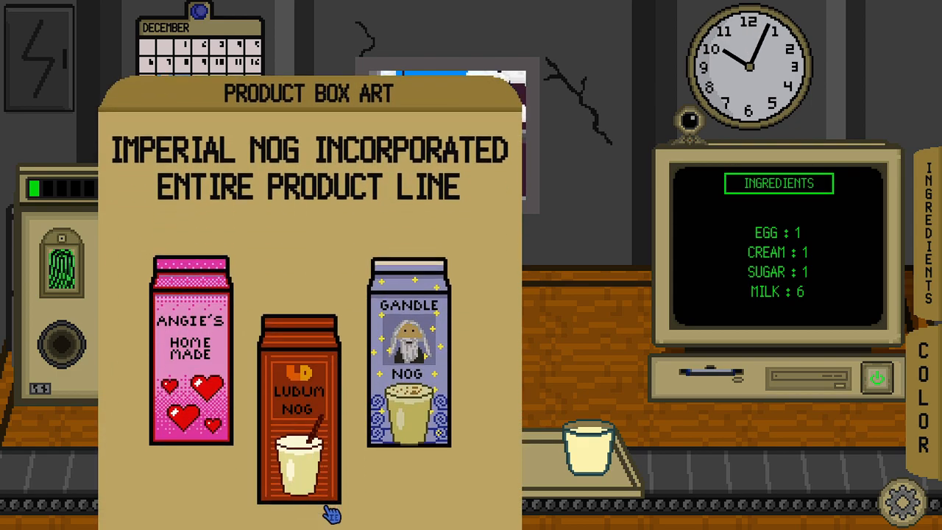
left_click(330, 512)
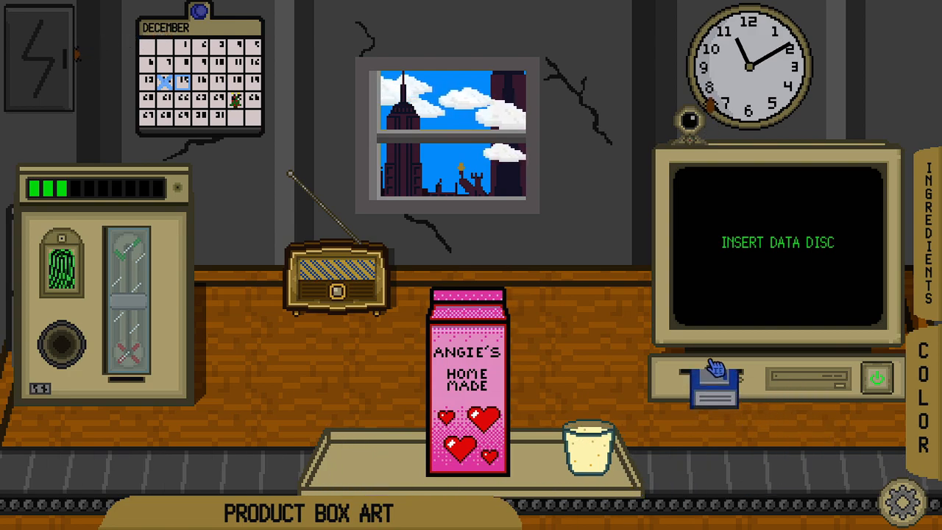
Load the Angie's and Ludum Nog data discs and check each carton against the recipe sheet
left_click(709, 379)
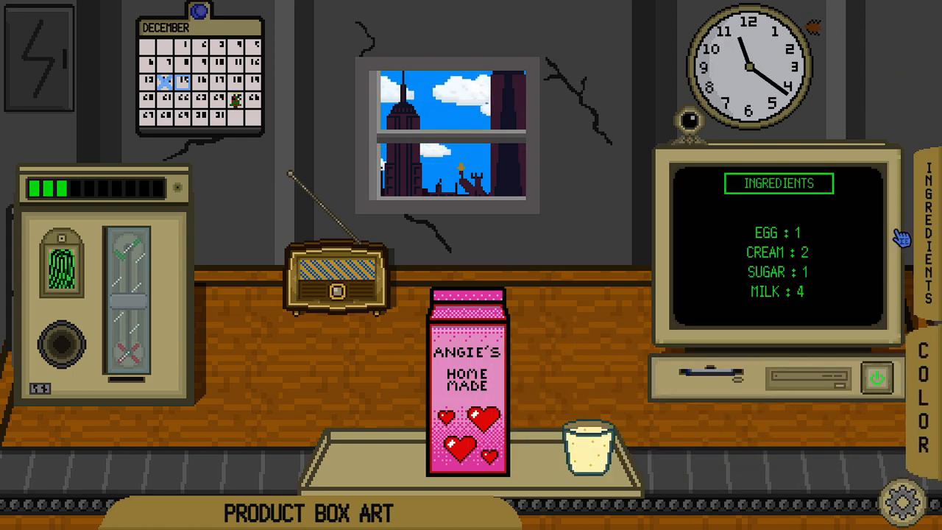
left_click(928, 221)
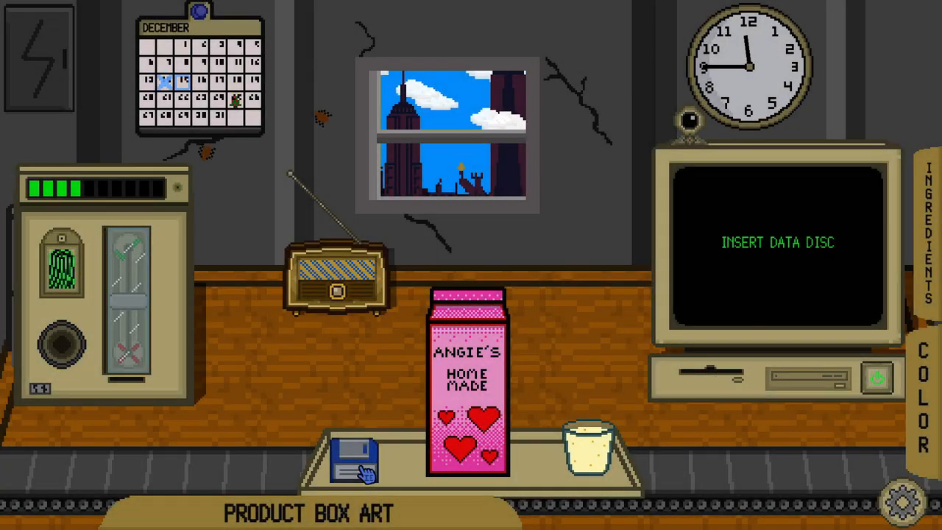
left_click_drag(356, 456, 689, 409)
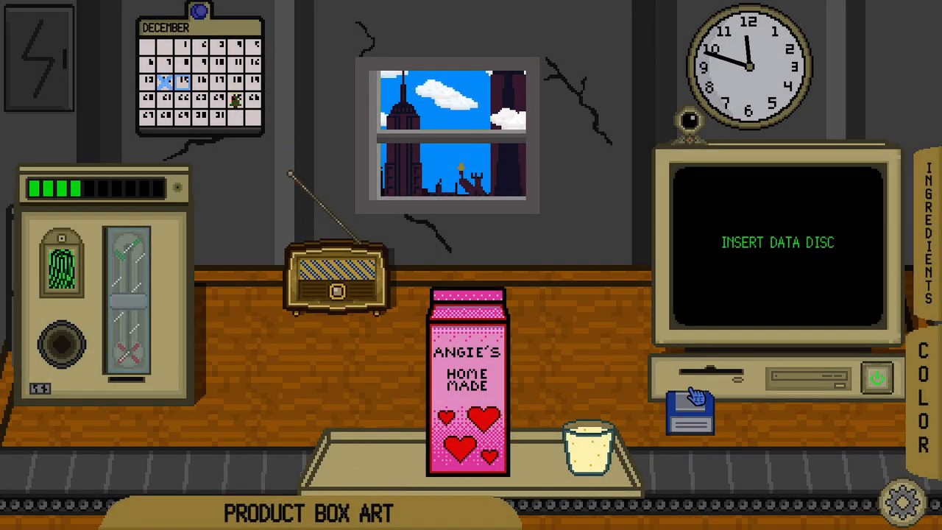
left_click(688, 403)
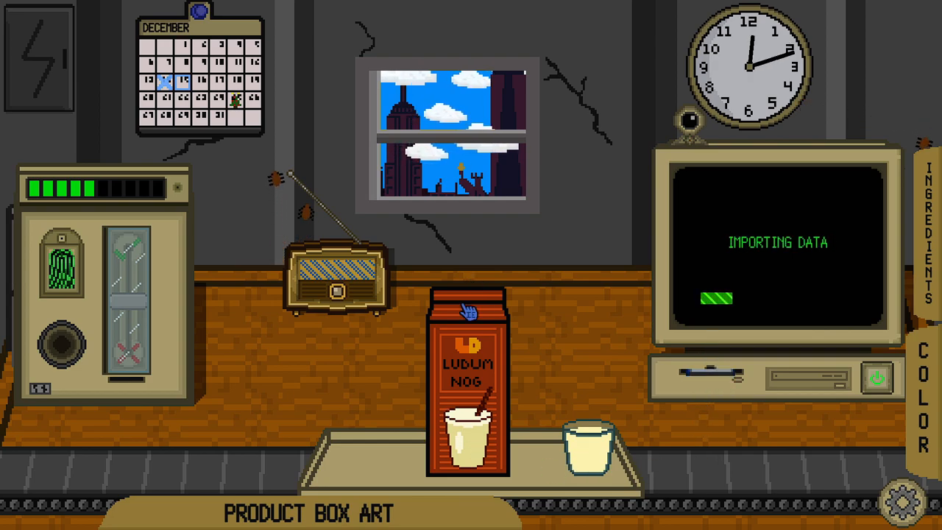
left_click(309, 512)
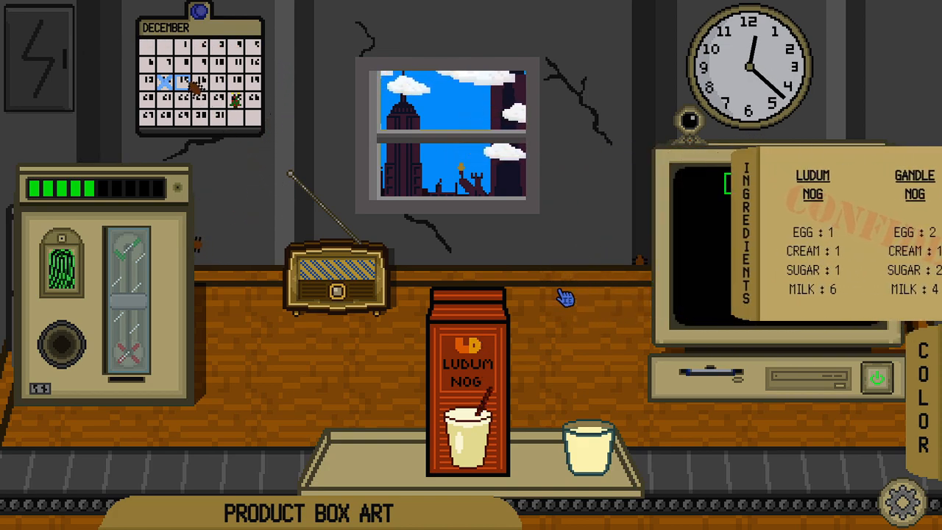
left_click(925, 235)
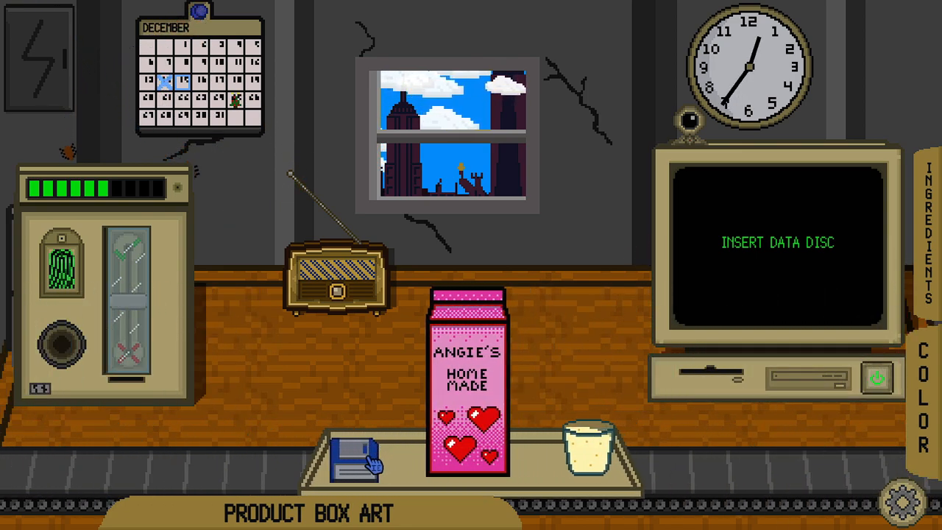
Load the Angie's and Ludum Nog discs, comparing cartons with the Gandle Nog colour sample and box art
left_click(353, 459)
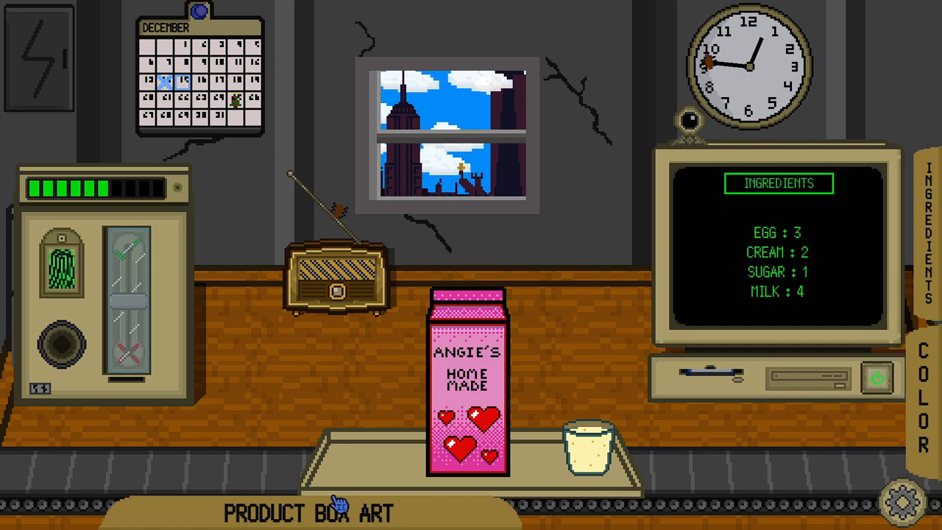
left_click(309, 512)
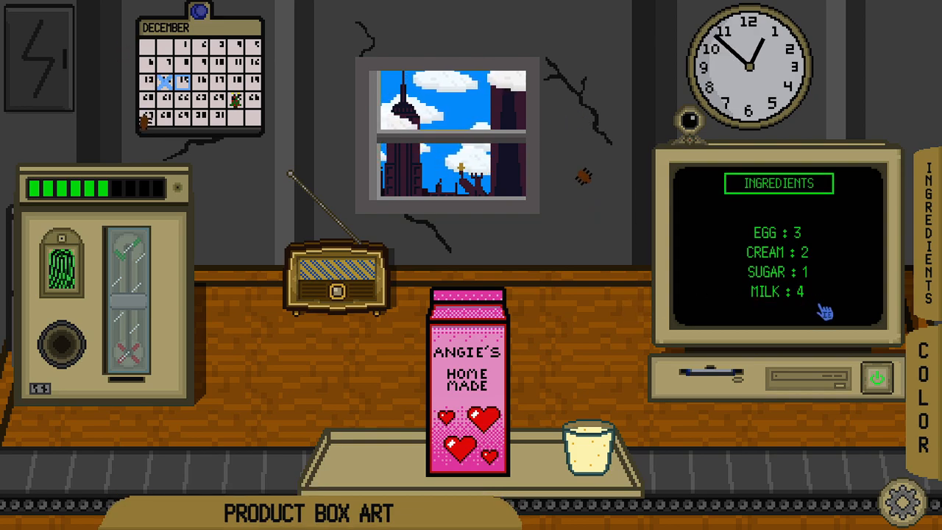
left_click(930, 206)
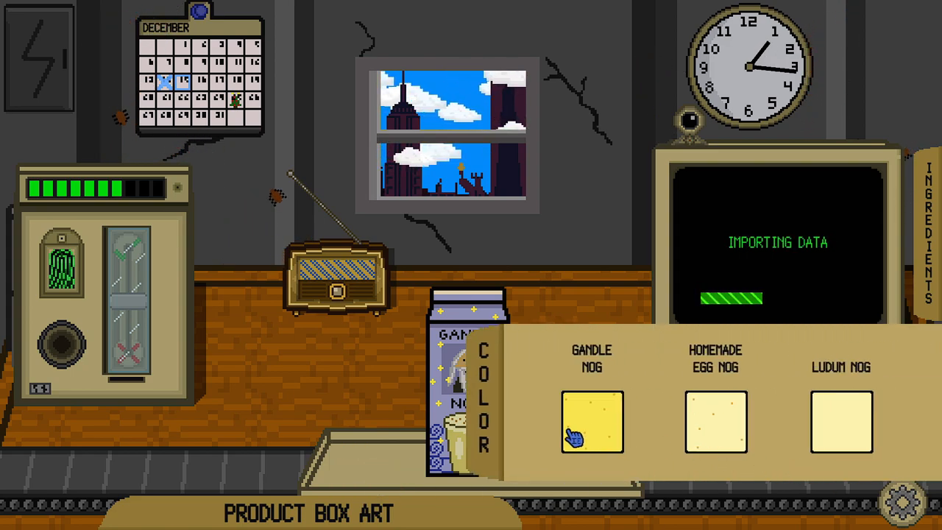
left_click(592, 421)
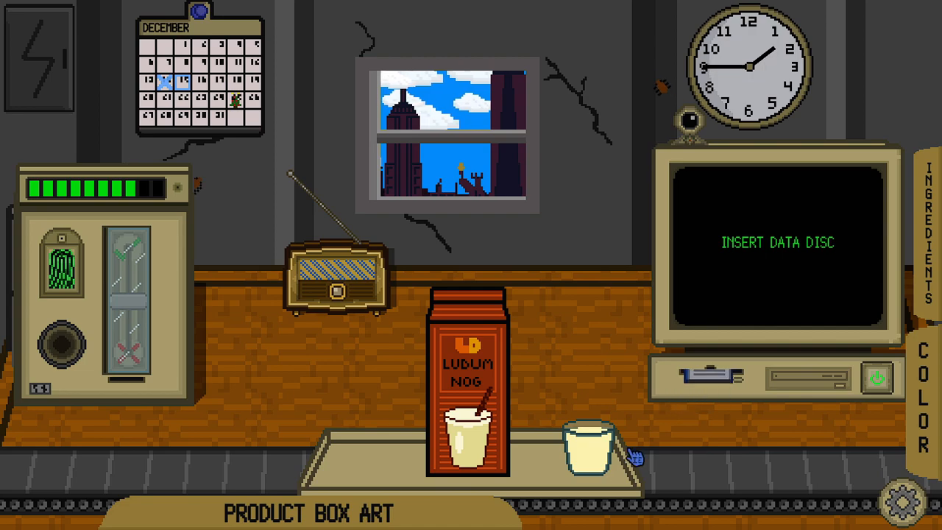
left_click(706, 375)
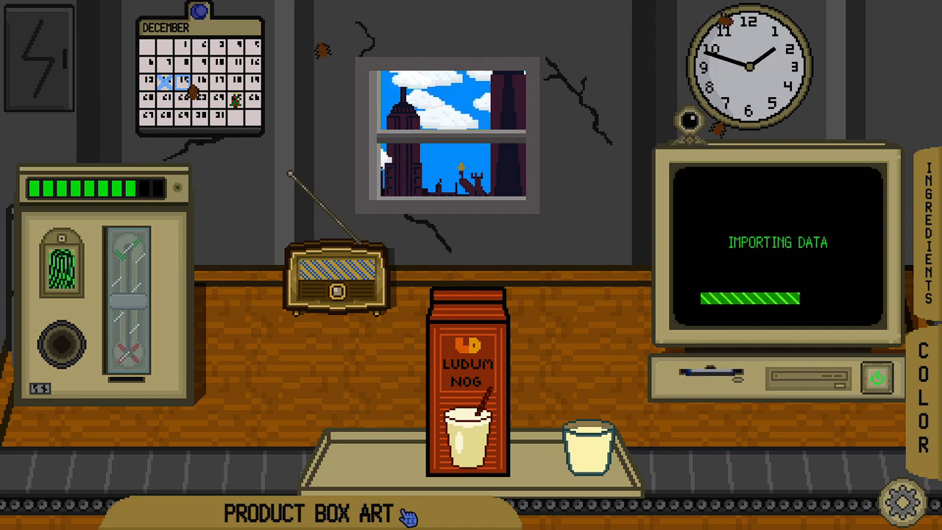
left_click(312, 512)
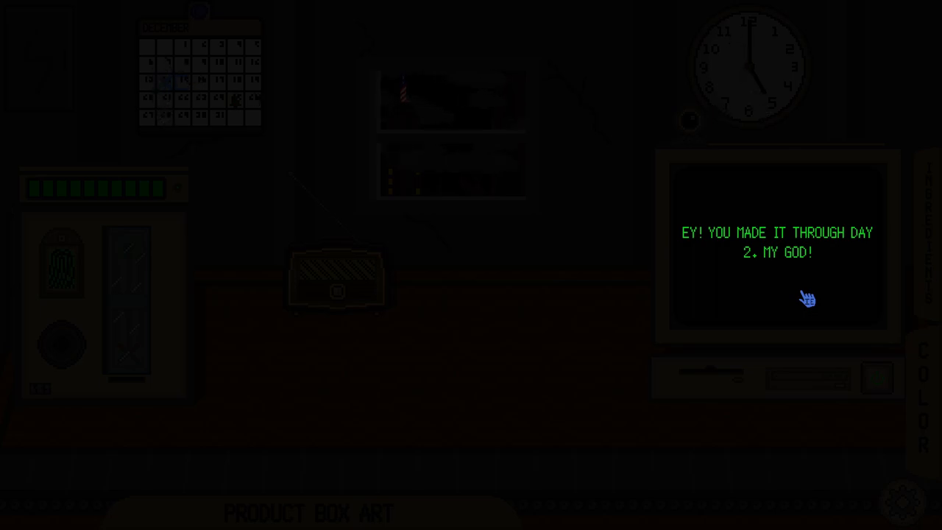
Read and dismiss the manager's end-of-day-2 messages about the cream
left_click(806, 297)
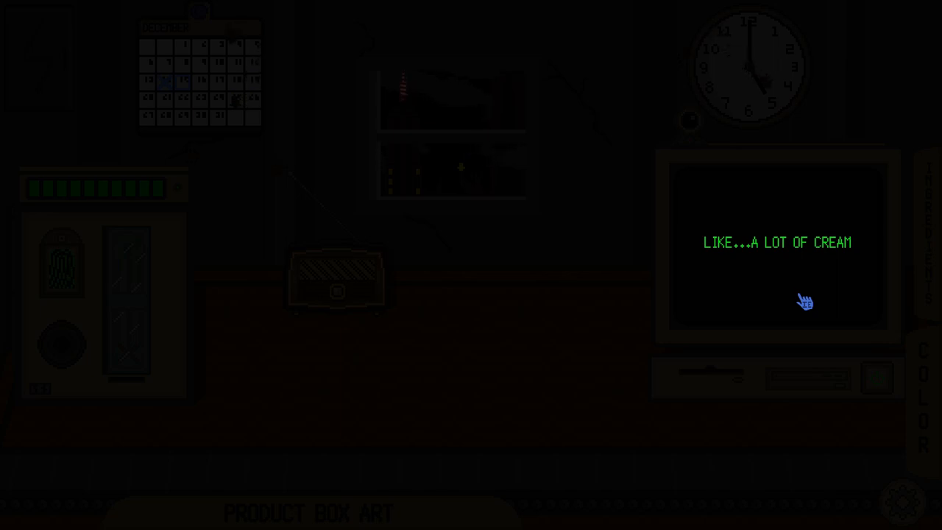
left_click(803, 303)
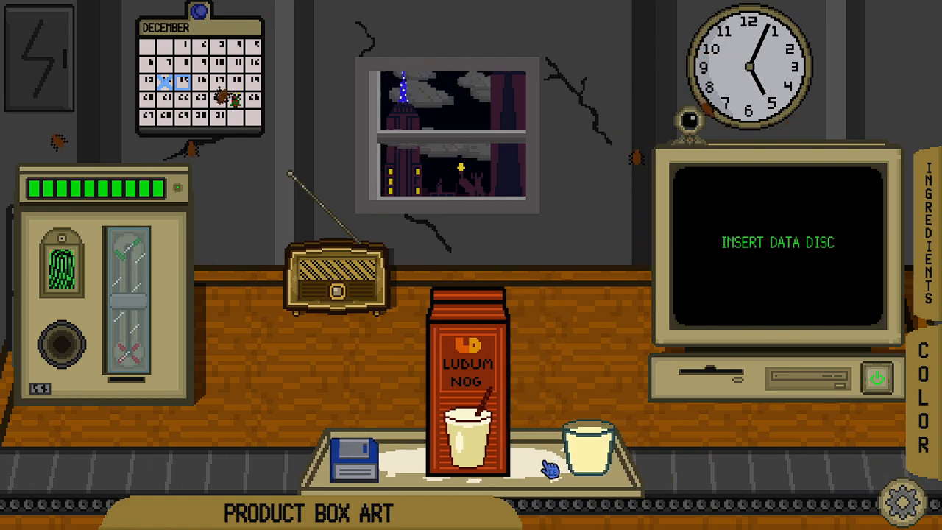
Move the Ludum Nog data disc to the drive and load it into the computer
left_click_drag(356, 456, 709, 383)
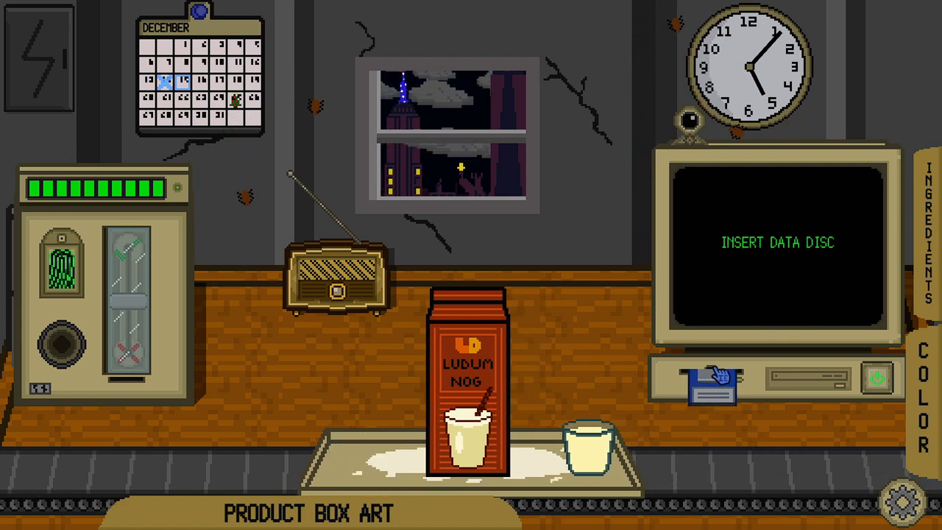
left_click(709, 383)
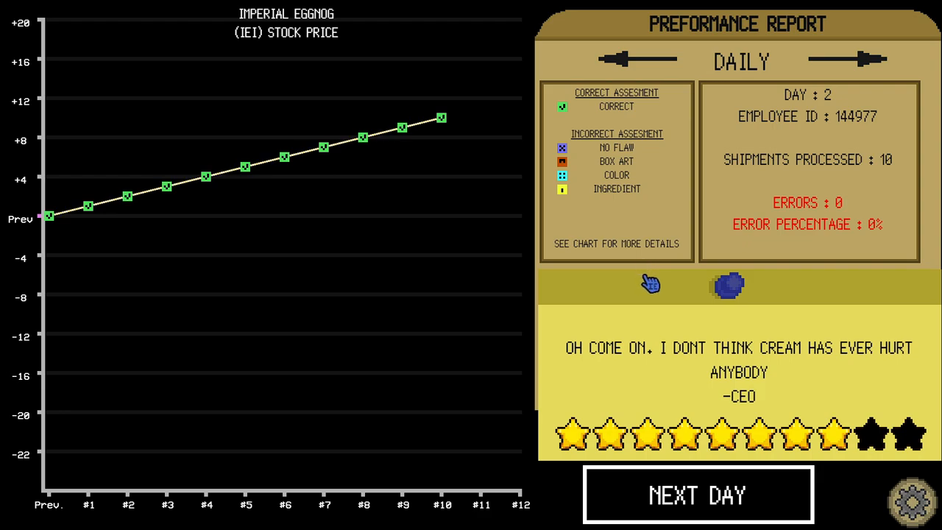
mouse_move(712, 346)
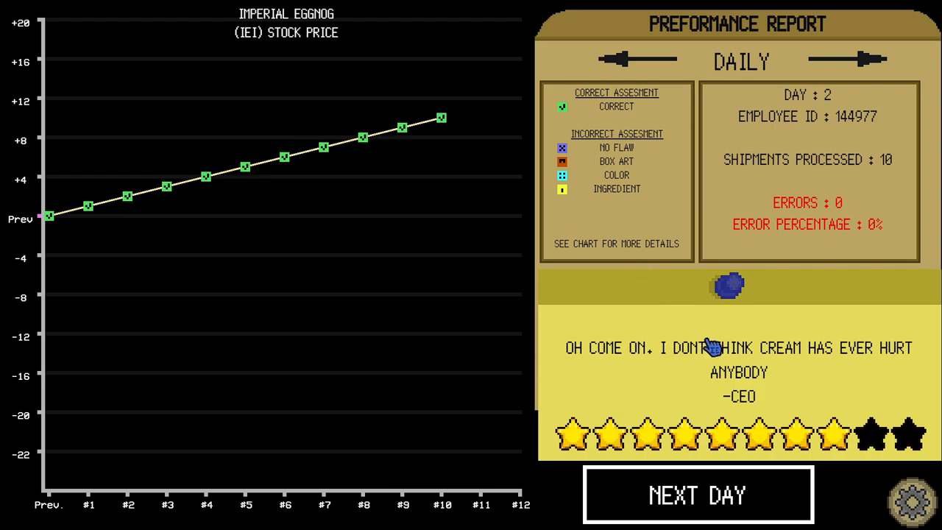
mouse_move(729, 488)
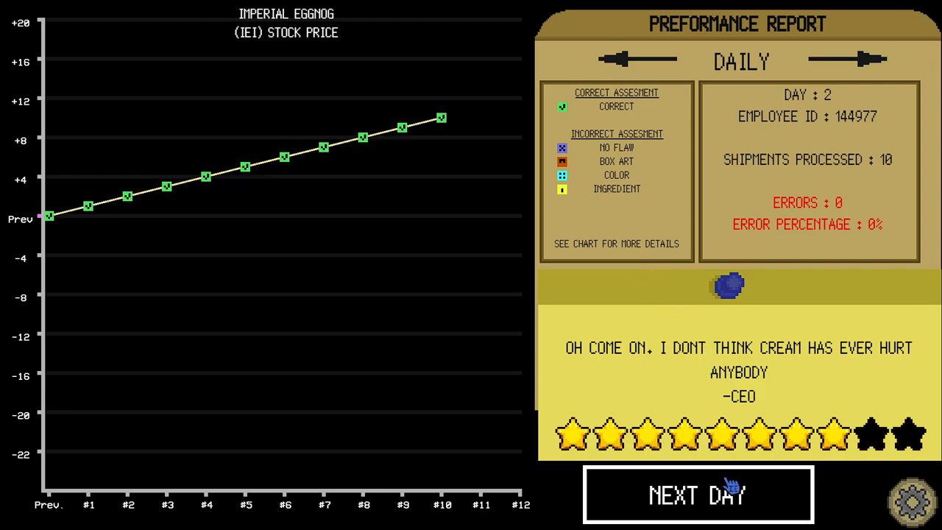
mouse_move(916, 442)
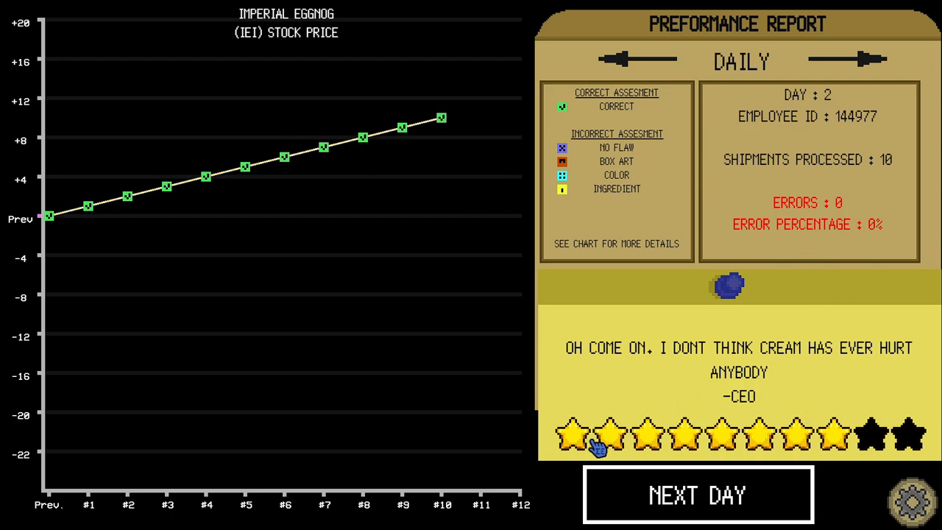
mouse_move(144, 180)
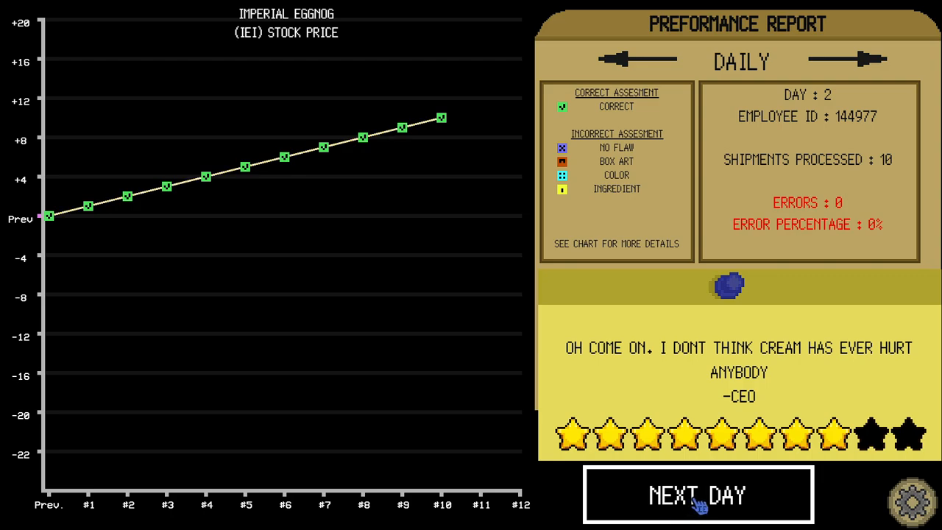
Leave the report and begin day three with the boarded-up window
left_click(697, 494)
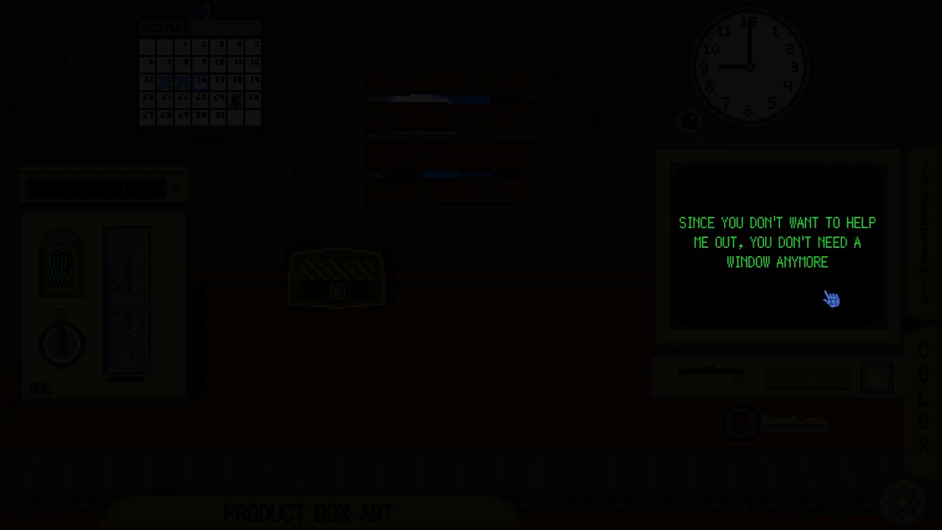
mouse_move(543, 197)
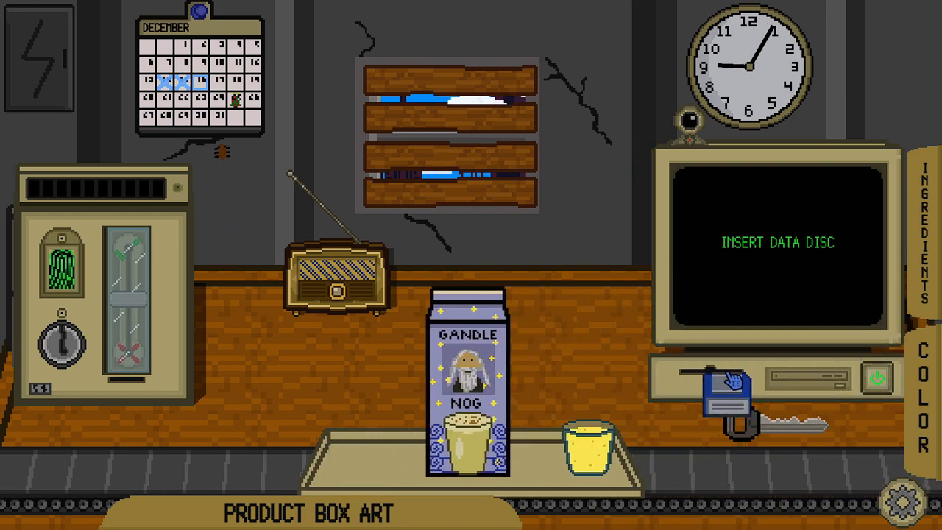
Load the data disc and pass the Gandle Nog and Angie's Home Made cartons down the line
left_click(724, 382)
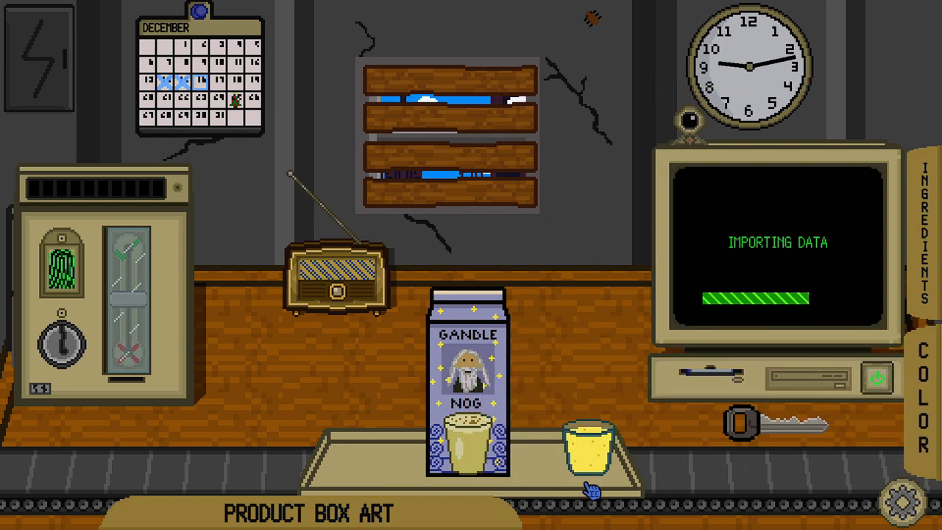
left_click(921, 206)
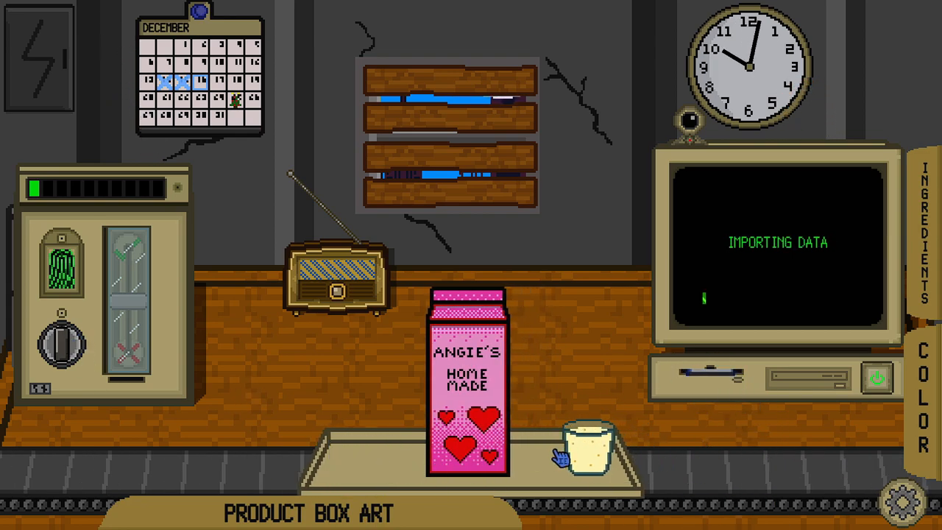
left_click(924, 390)
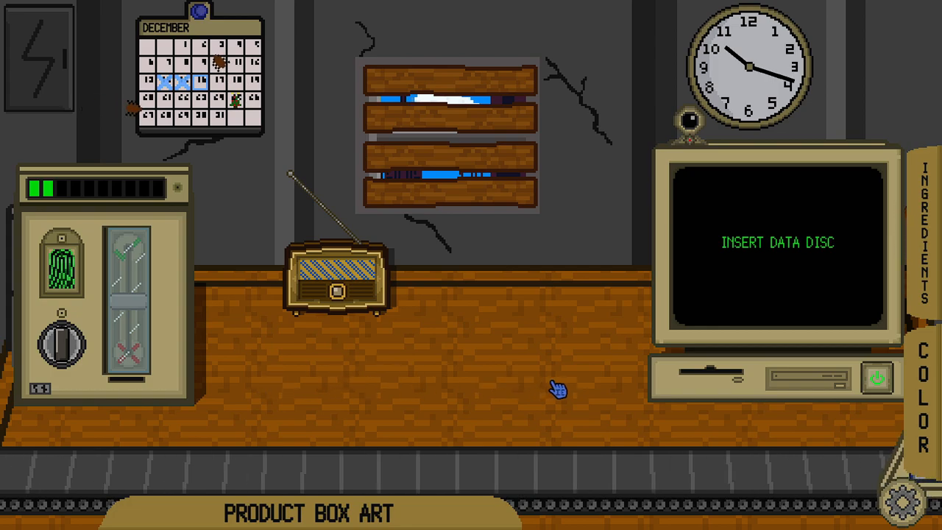
Bring in and load the Rompope de Pedro and Ludum Nog discs, viewing the Ludum Nog ingredient list
left_click(556, 388)
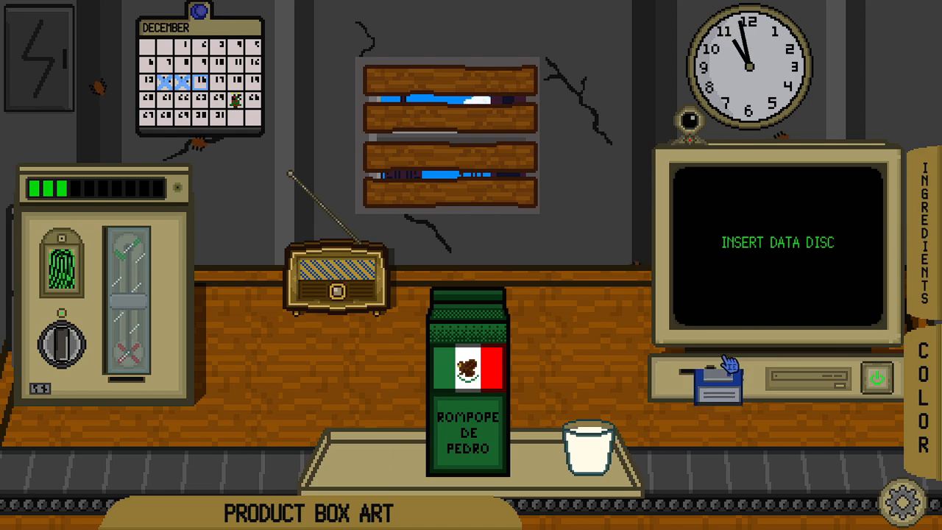
left_click(718, 379)
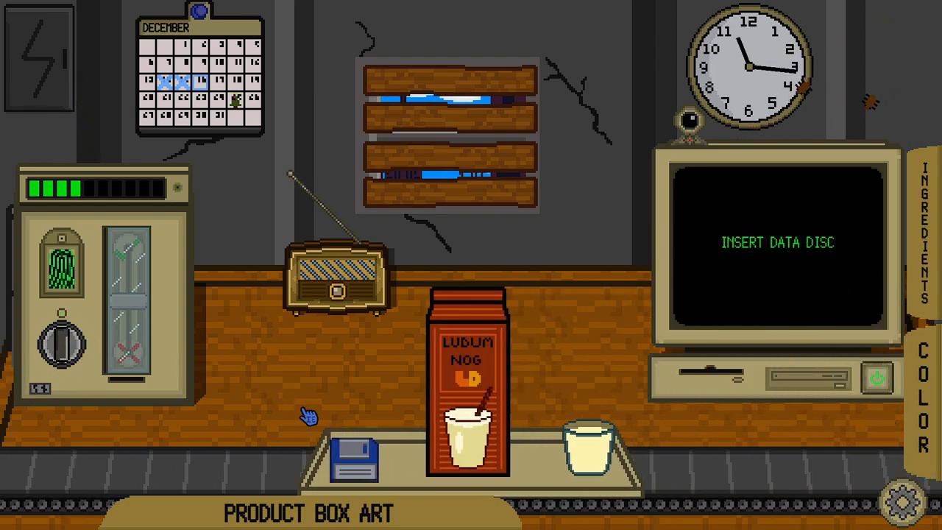
left_click(356, 459)
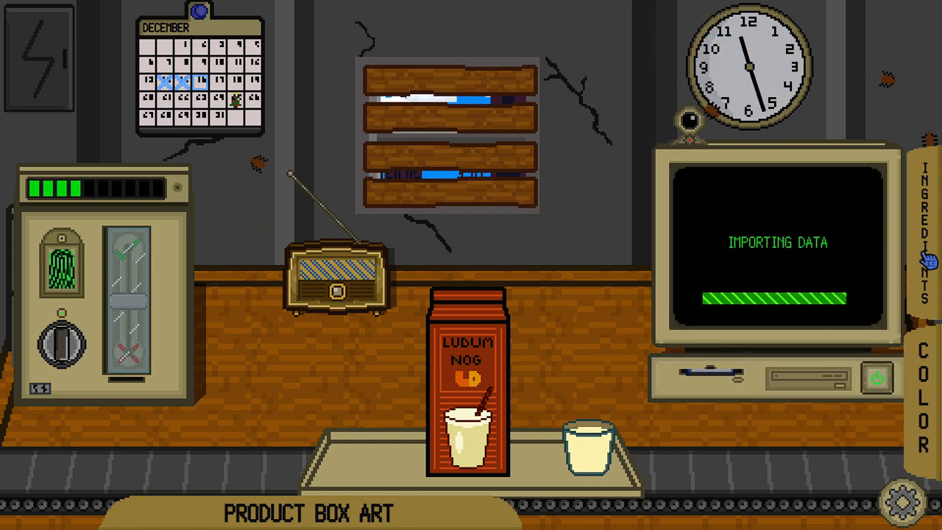
left_click(922, 250)
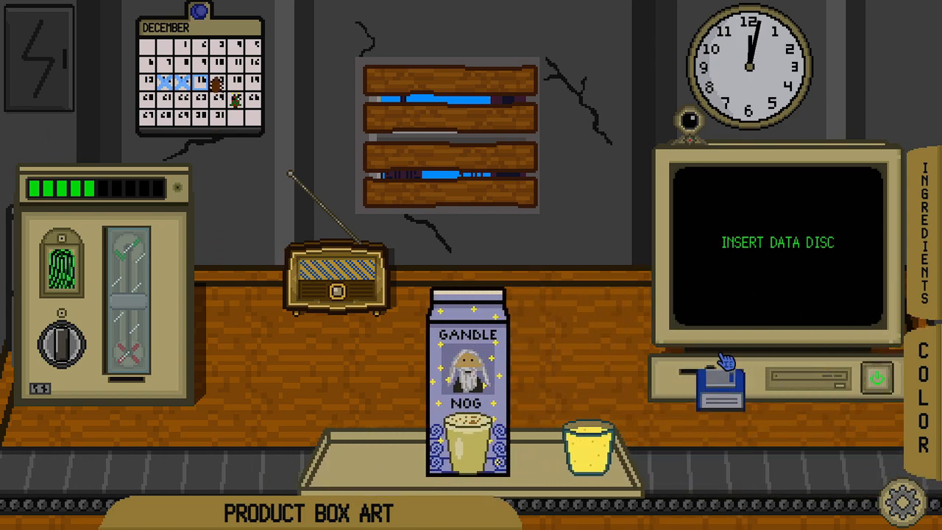
Load the Gandle Nog disc, check egg 2, cream 1, sugar 2, milk 4, and send the carton on
left_click(720, 379)
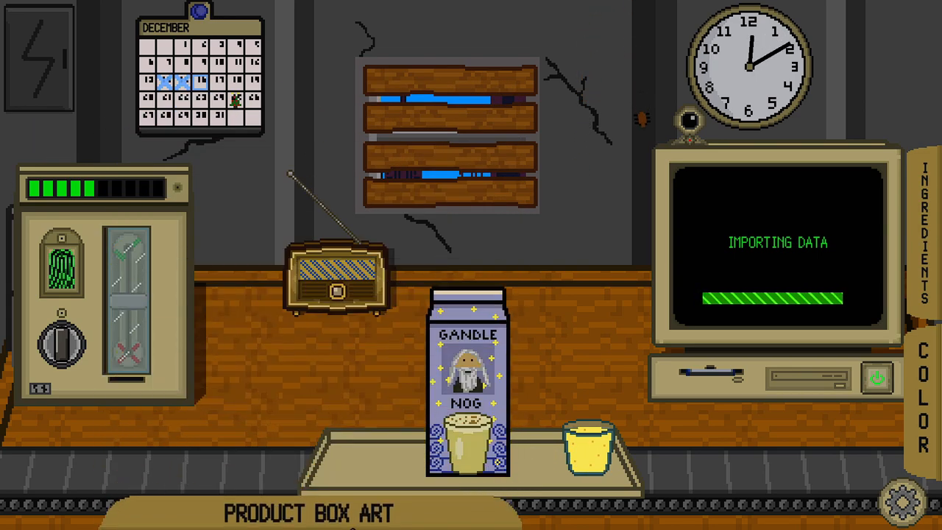
left_click(924, 220)
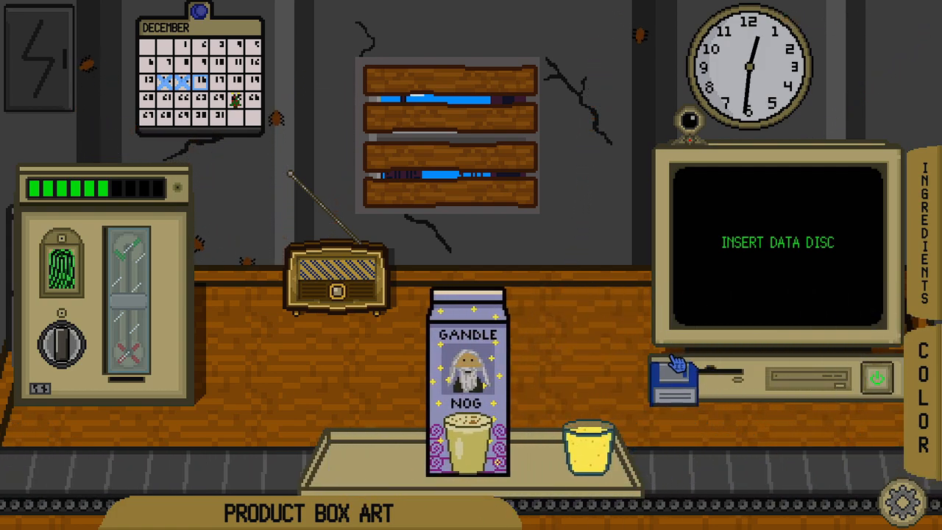
left_click(671, 376)
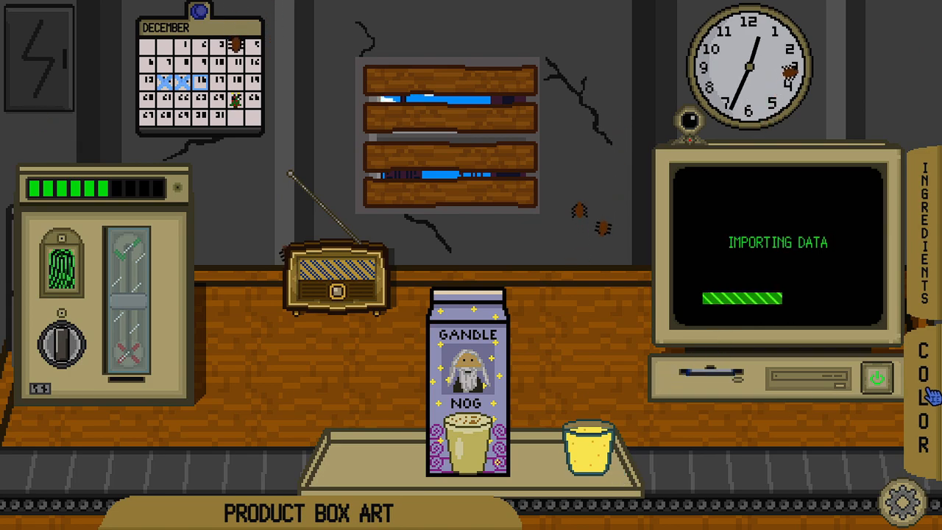
left_click(924, 397)
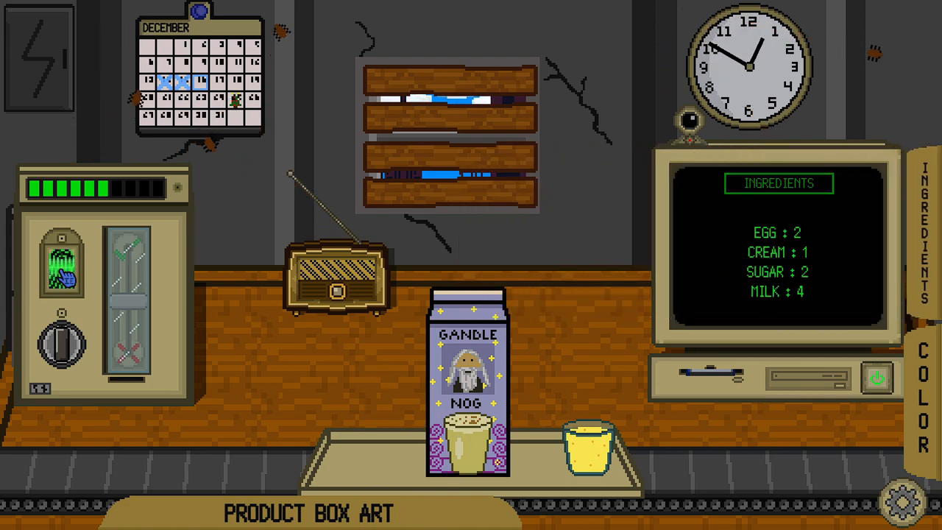
left_click_drag(132, 257, 132, 375)
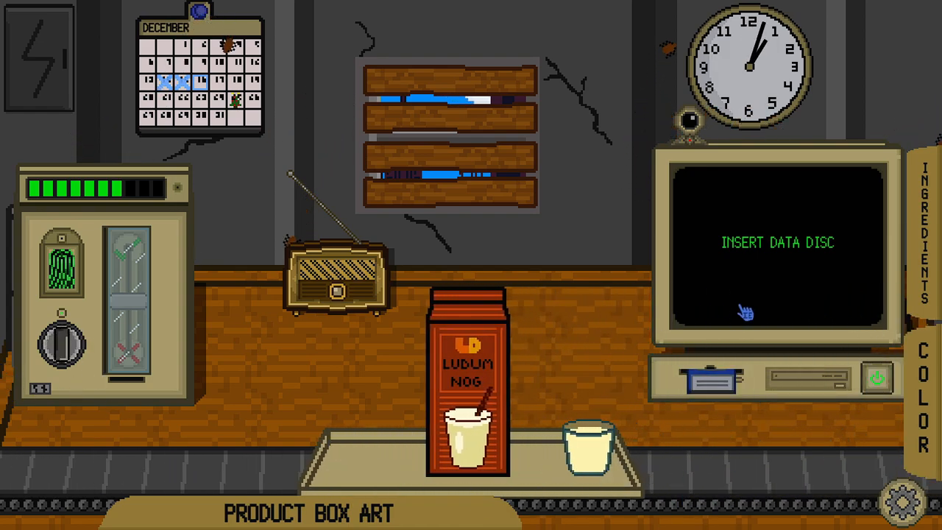
Move the Ludum Nog data disc from the tray into the computer's disc drive
left_click(709, 381)
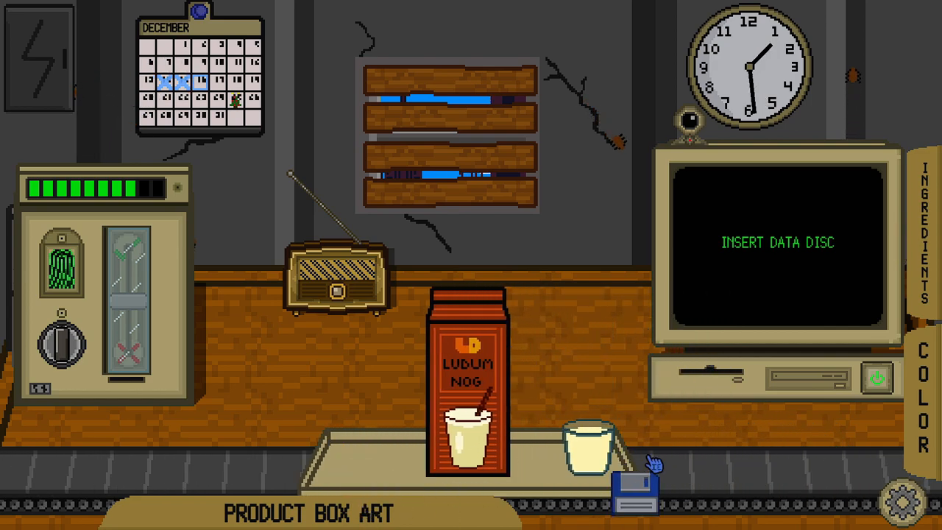
left_click(639, 486)
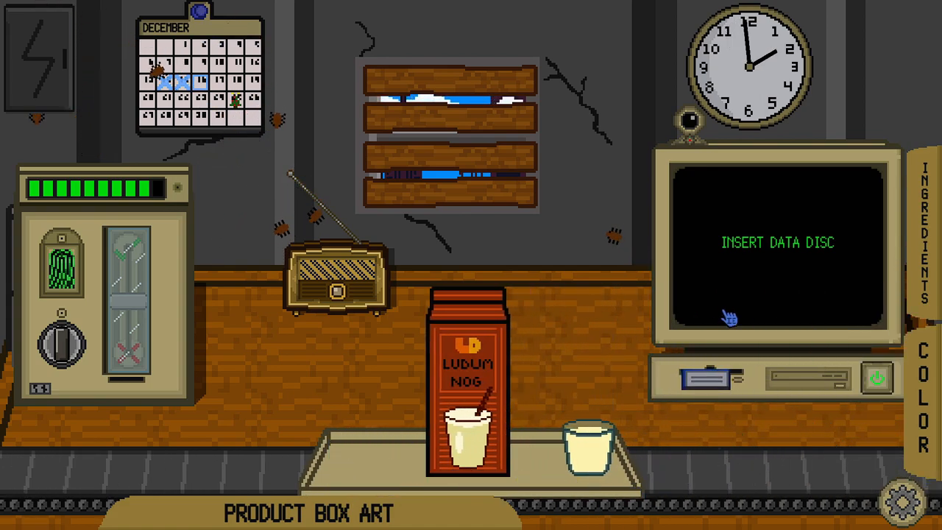
left_click(706, 377)
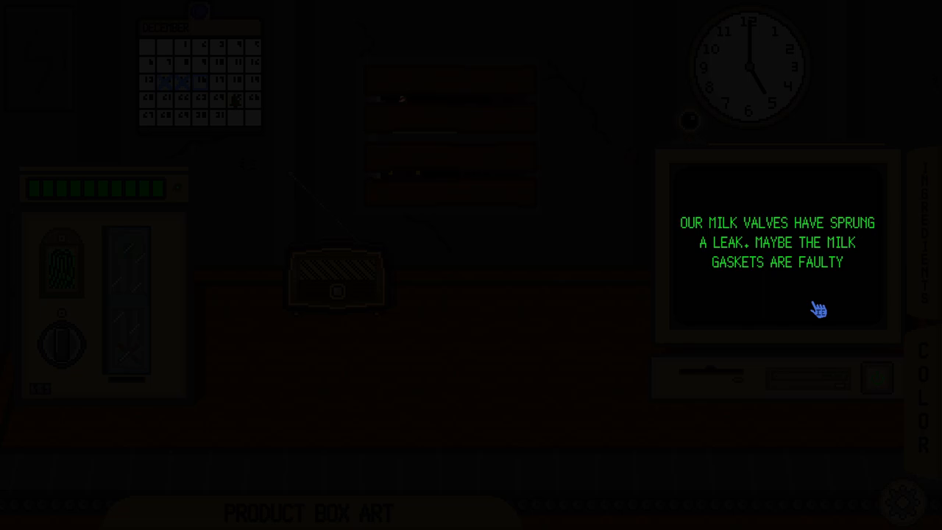
mouse_move(820, 309)
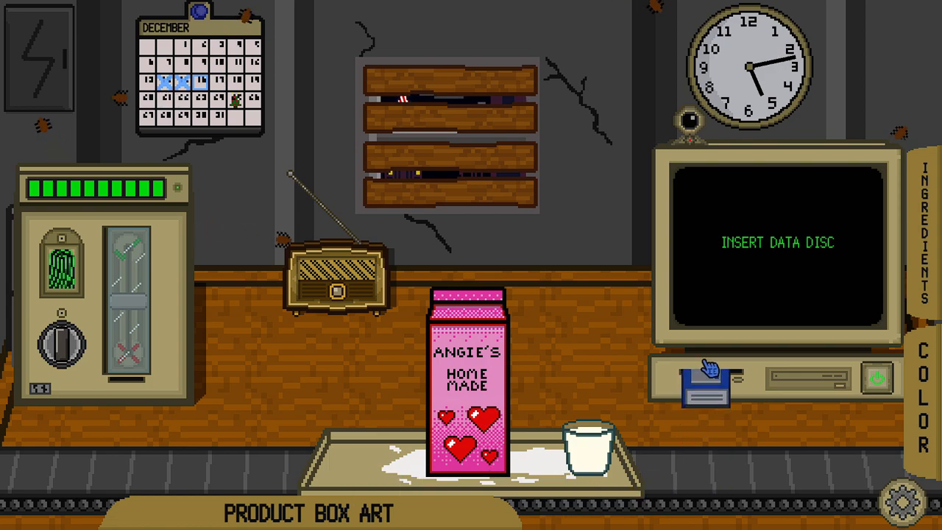
Load the Angie's Home Made carton's data disc into the computer after the leak message
left_click(707, 379)
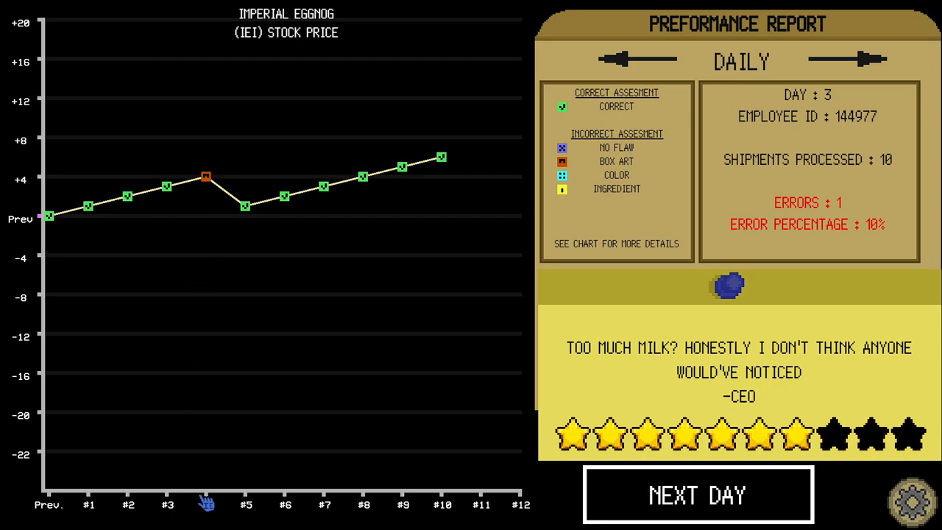
mouse_move(212, 185)
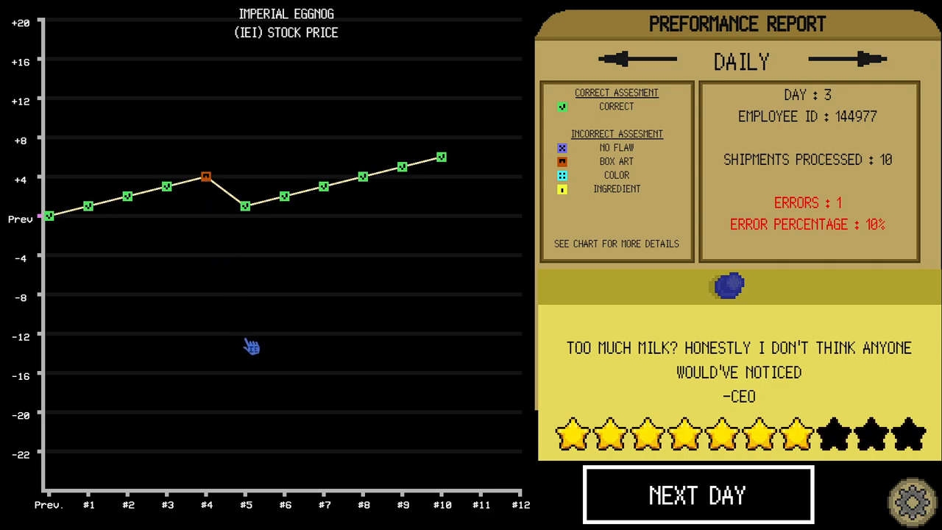
mouse_move(251, 320)
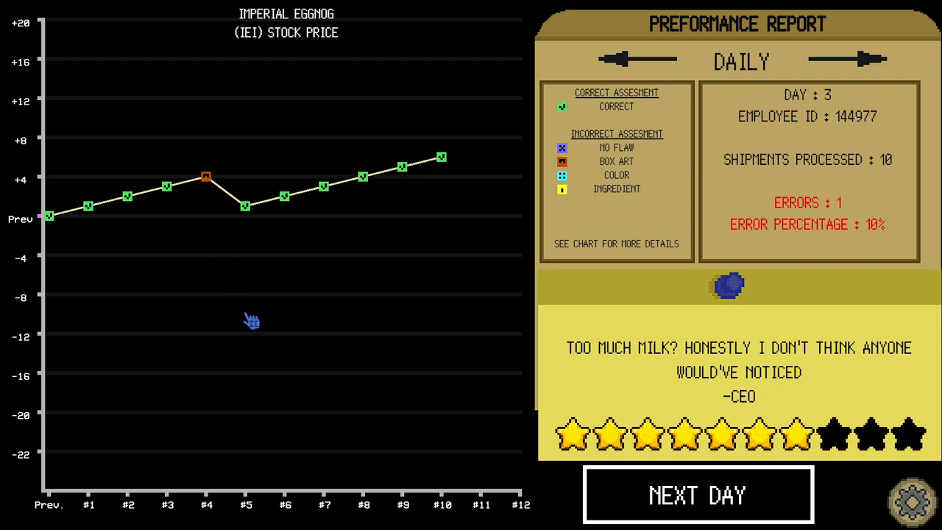
mouse_move(724, 503)
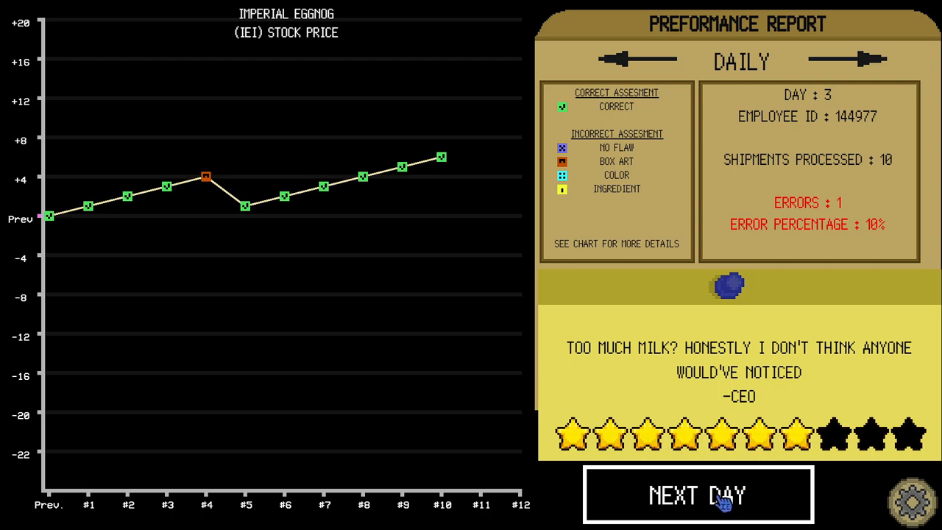